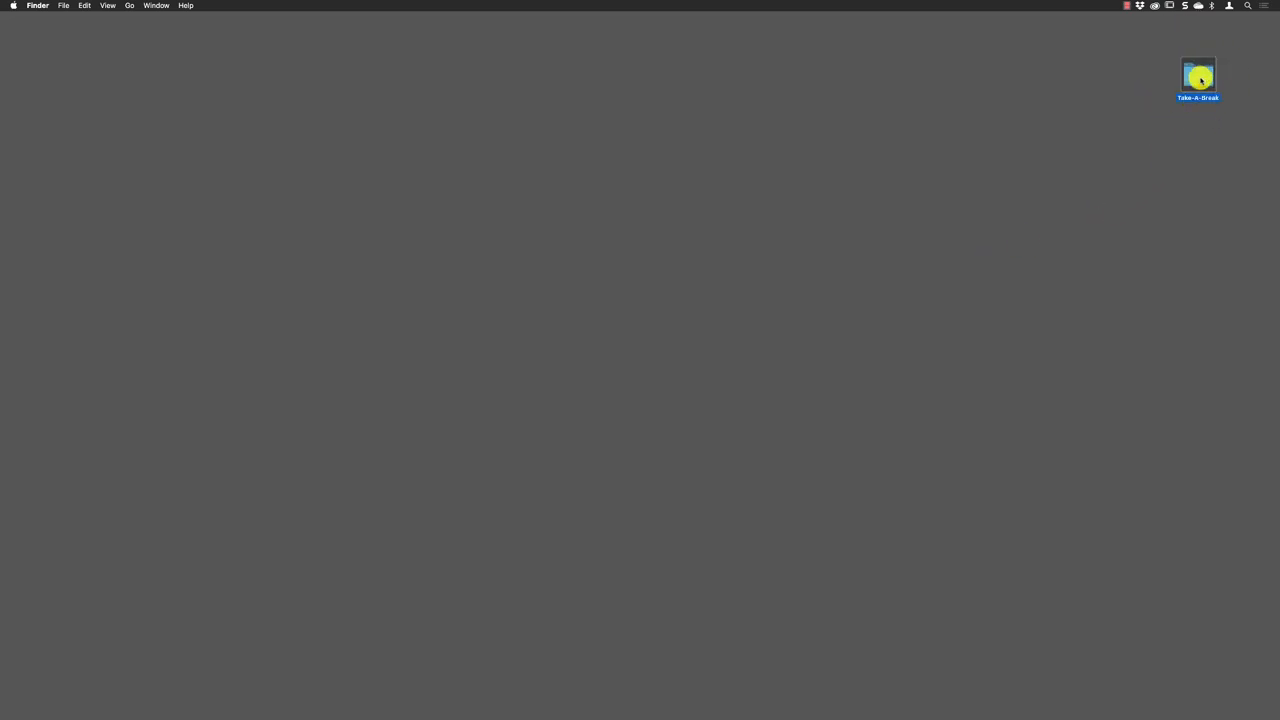
# In Finder, open Take-A-Break > links and select the Copy_Article document.
pyautogui.doubleClick(1197, 78)
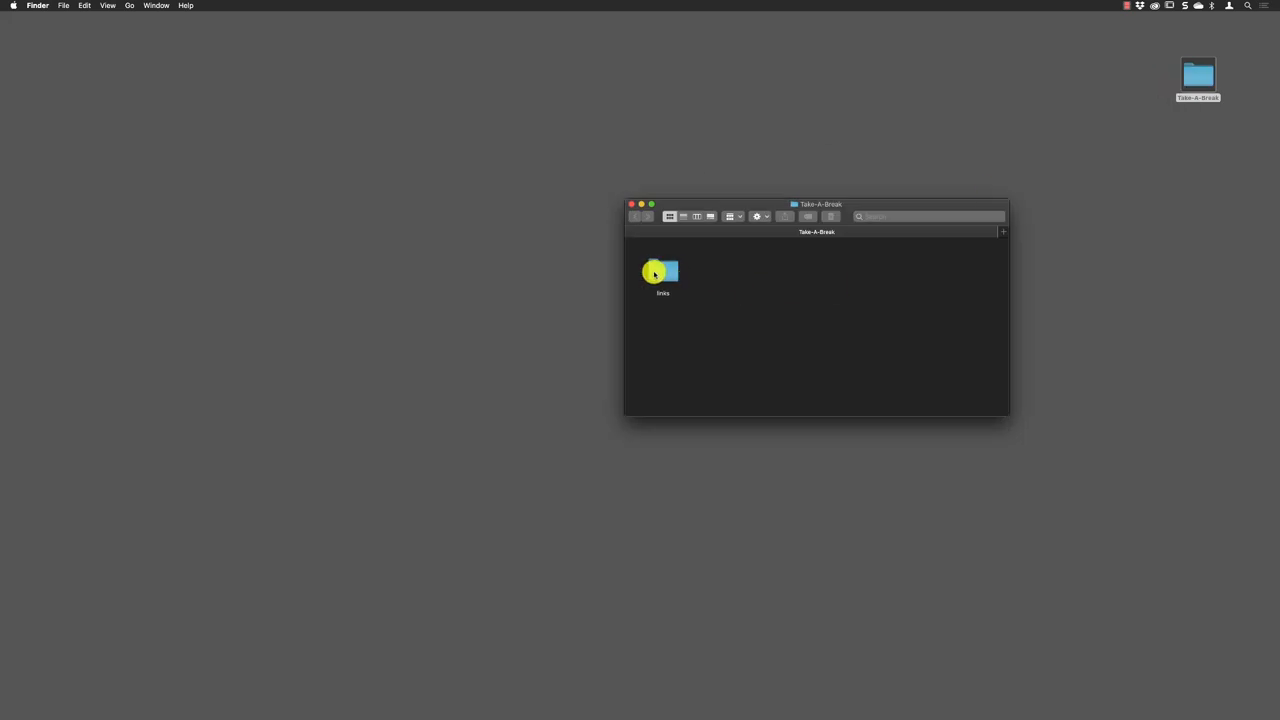
pyautogui.doubleClick(662, 271)
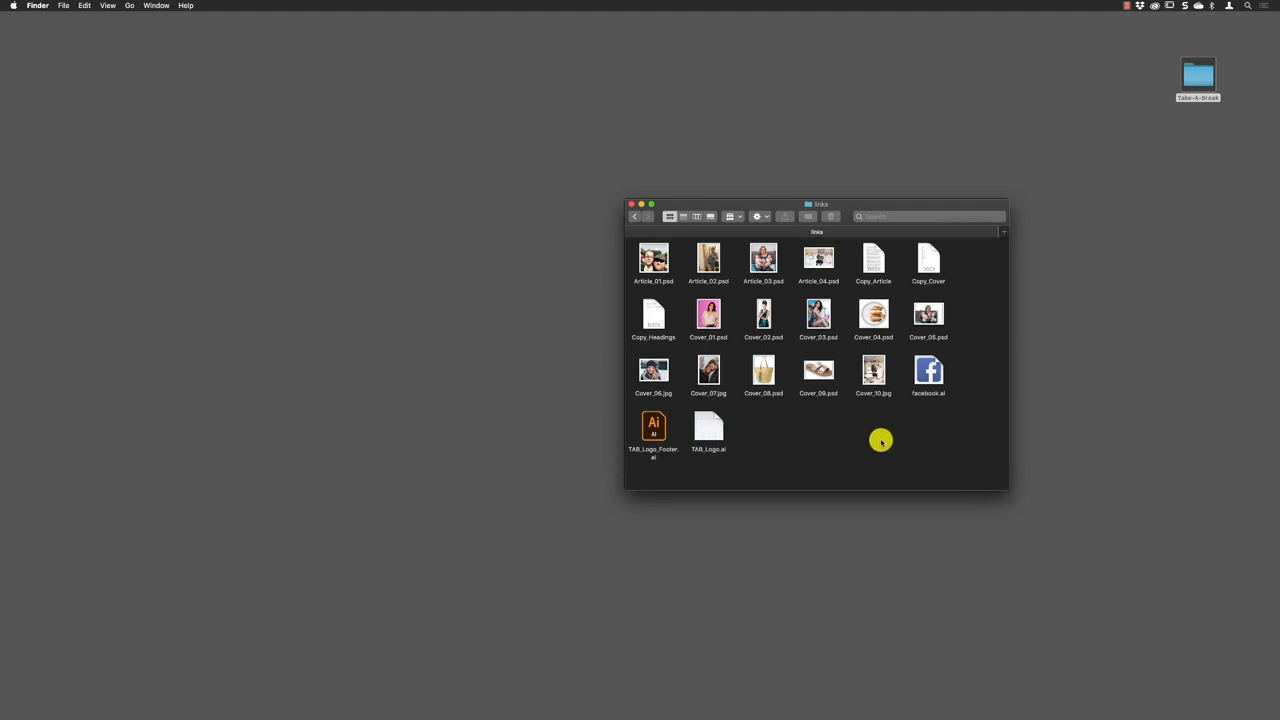
pyautogui.moveTo(856, 187)
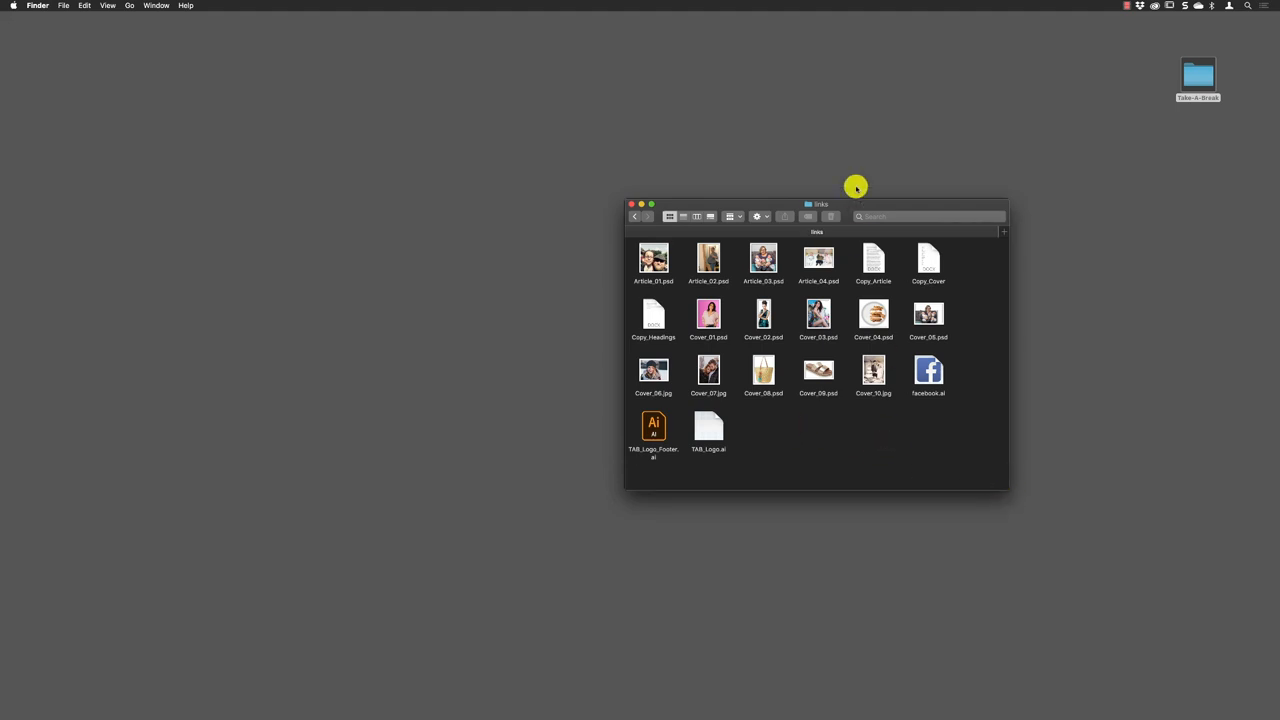
pyautogui.click(873, 259)
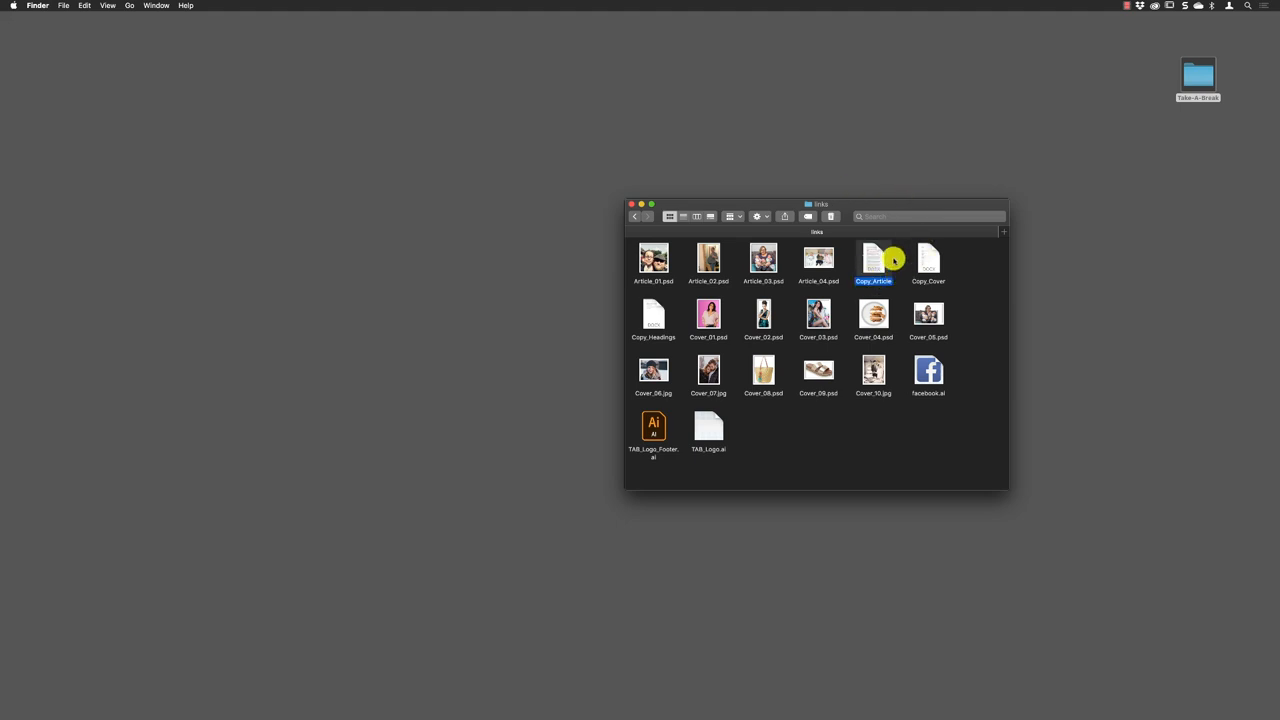
pyautogui.moveTo(900, 258)
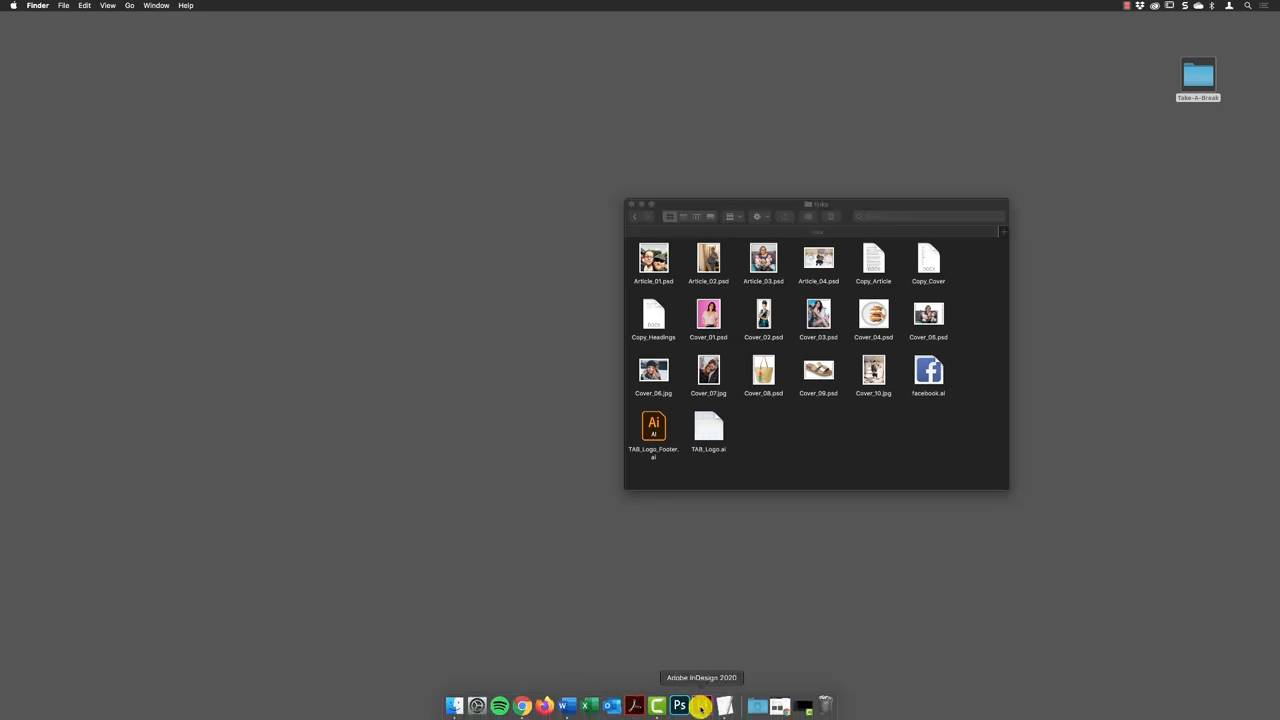
# Switch to InDesign 2020 on the TAB Article 01 spread and show the File menu.
pyautogui.click(679, 705)
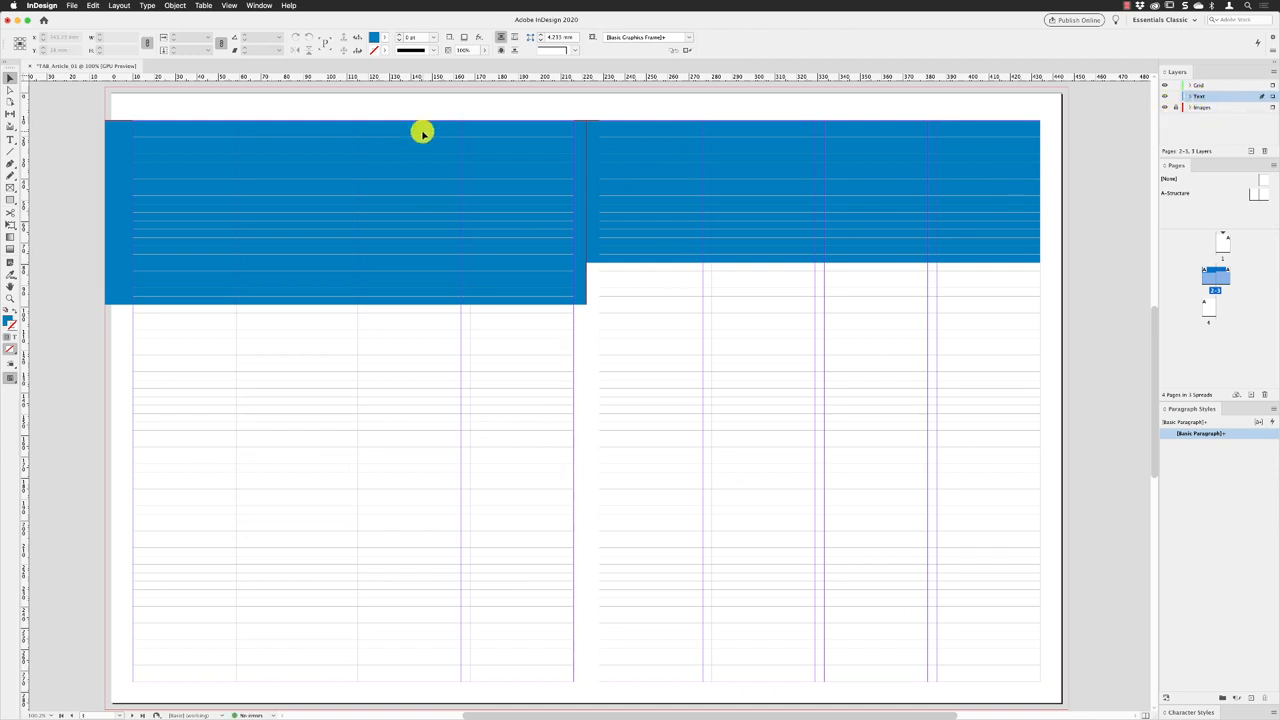
pyautogui.click(72, 6)
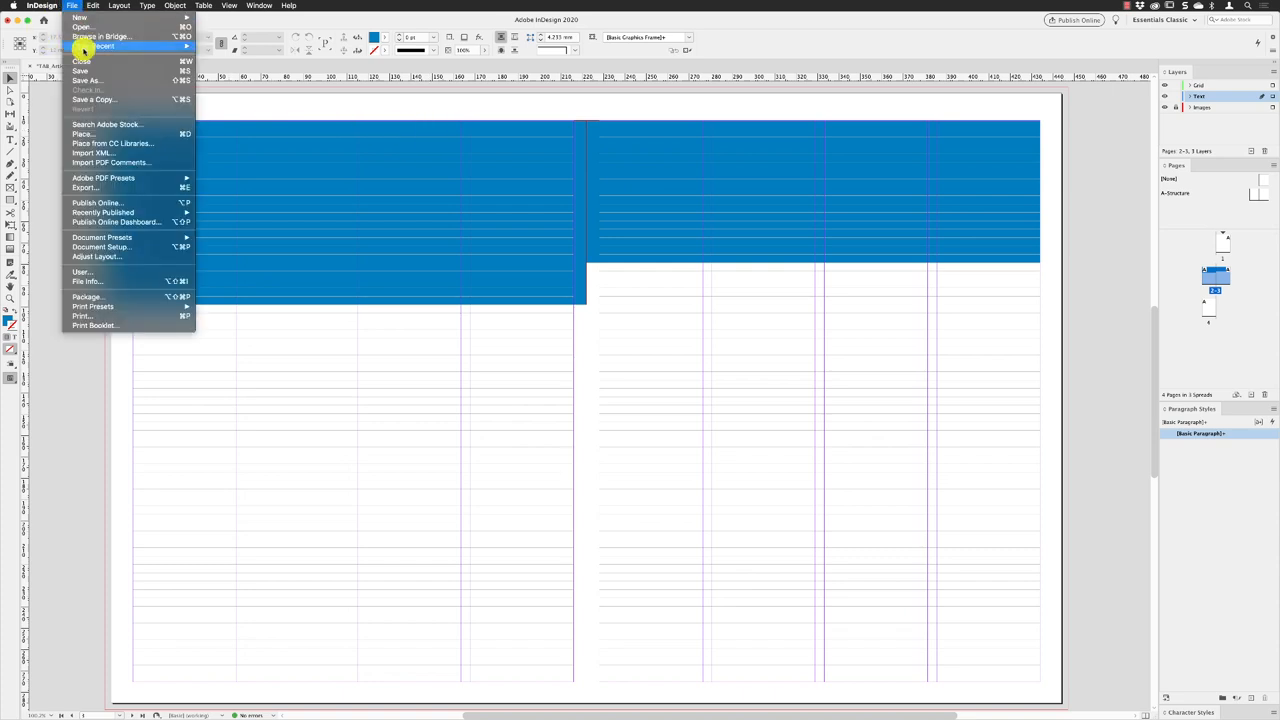
# Place Copy_Article from the links folder with Show Import Options enabled.
pyautogui.click(83, 133)
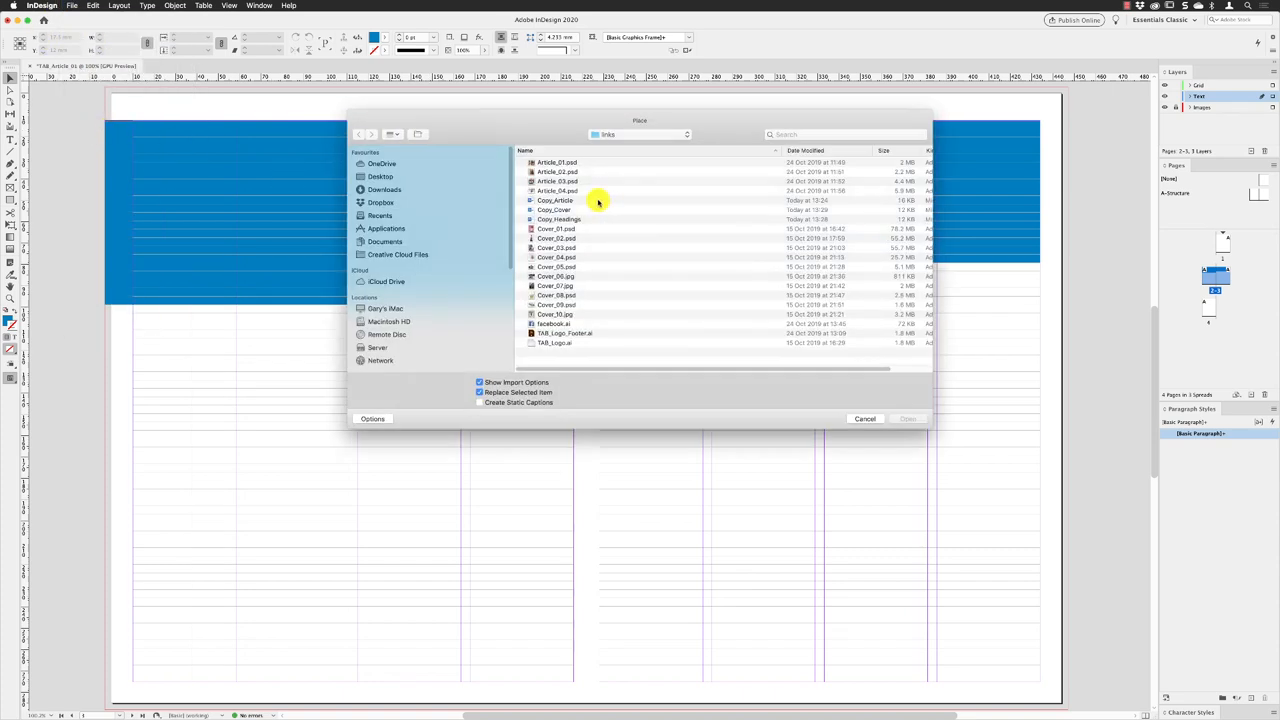
pyautogui.click(381, 176)
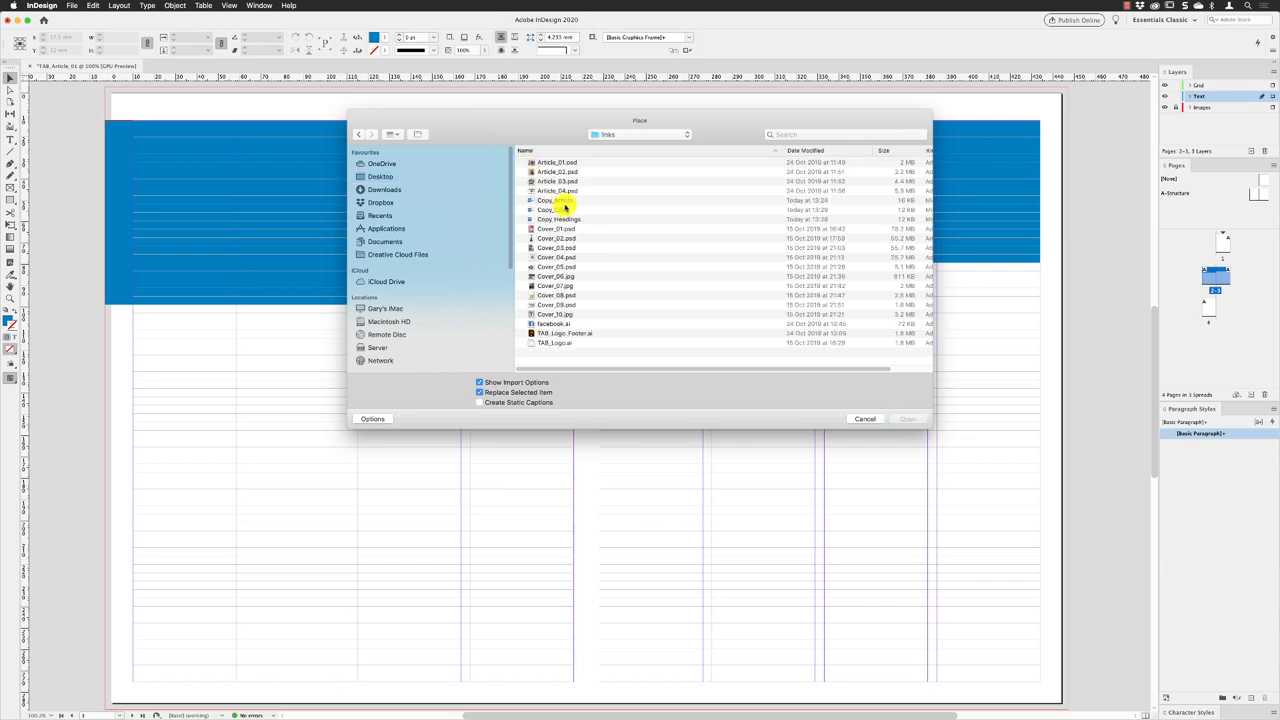
pyautogui.click(547, 200)
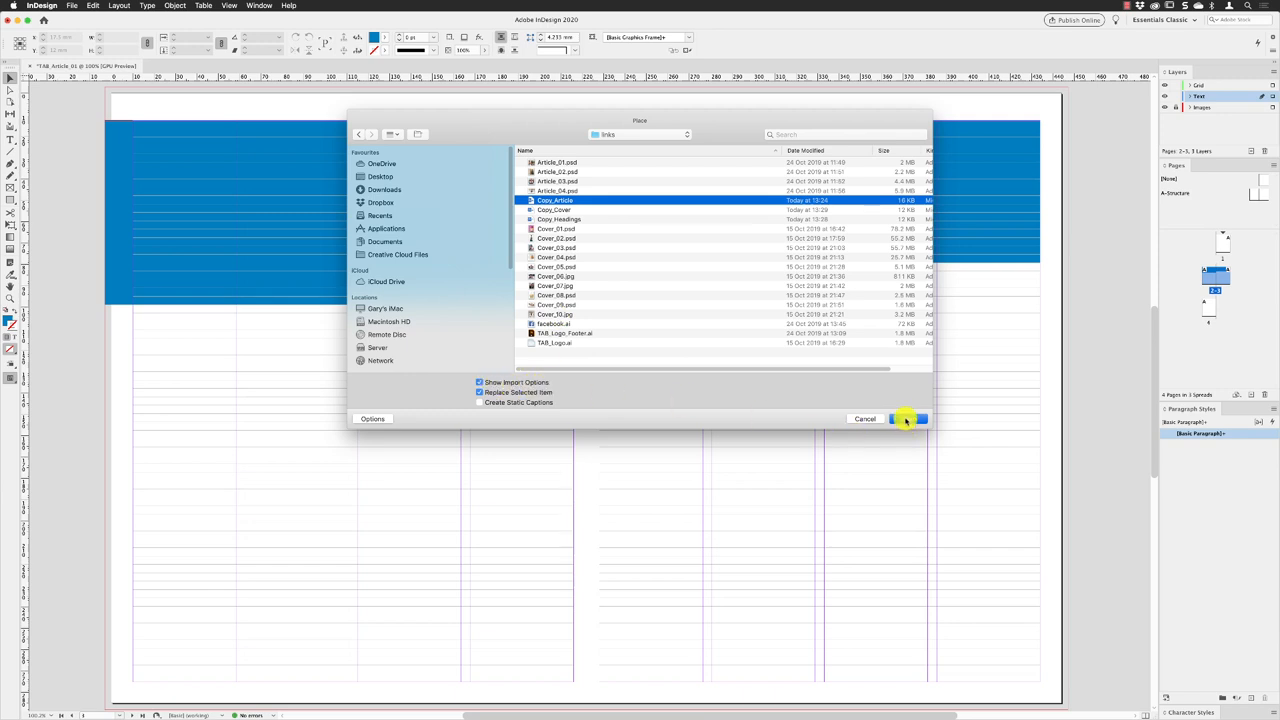
pyautogui.click(907, 418)
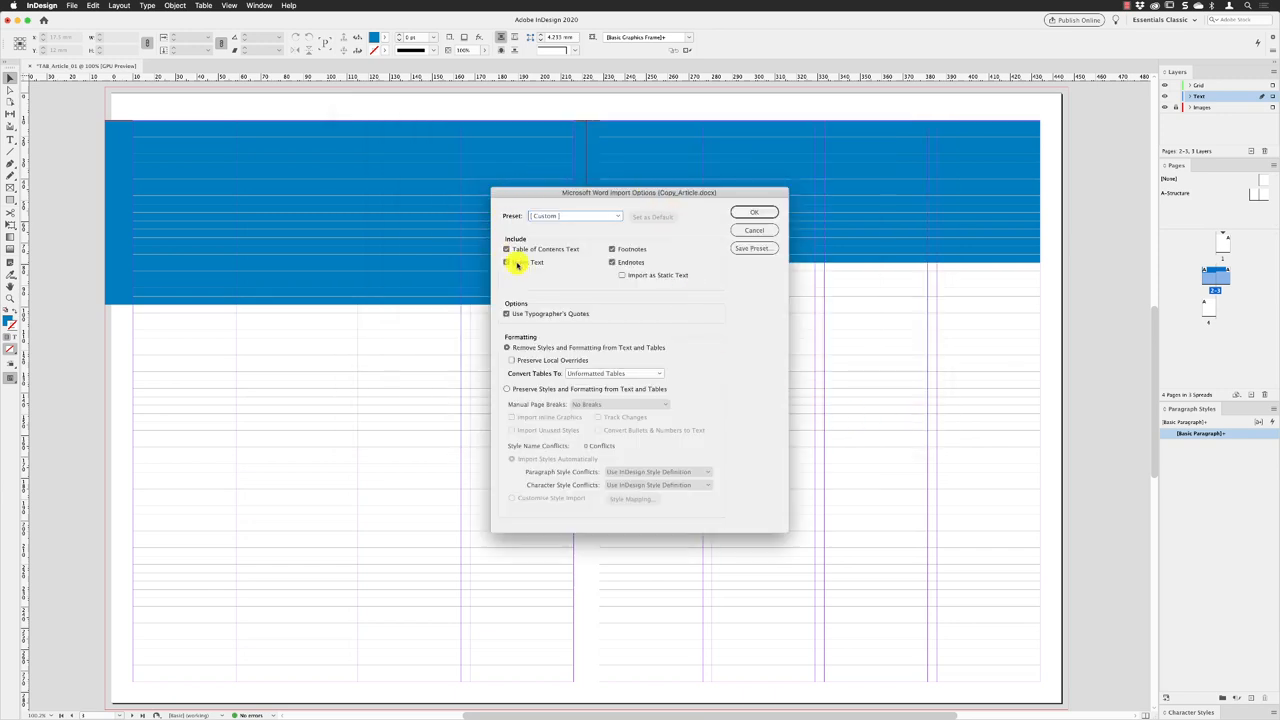
# Import with Table of Contents Text, Index Text and Typographer's Quotes on, styles removed.
pyautogui.click(507, 262)
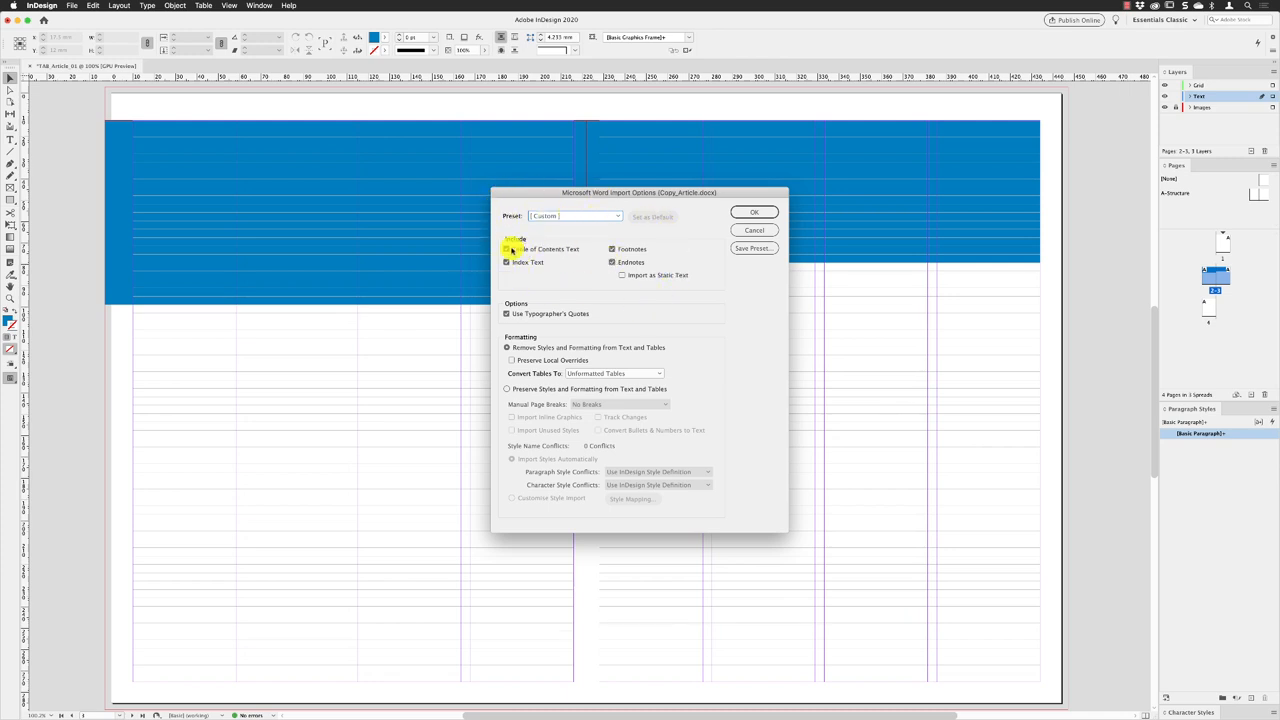
pyautogui.click(507, 248)
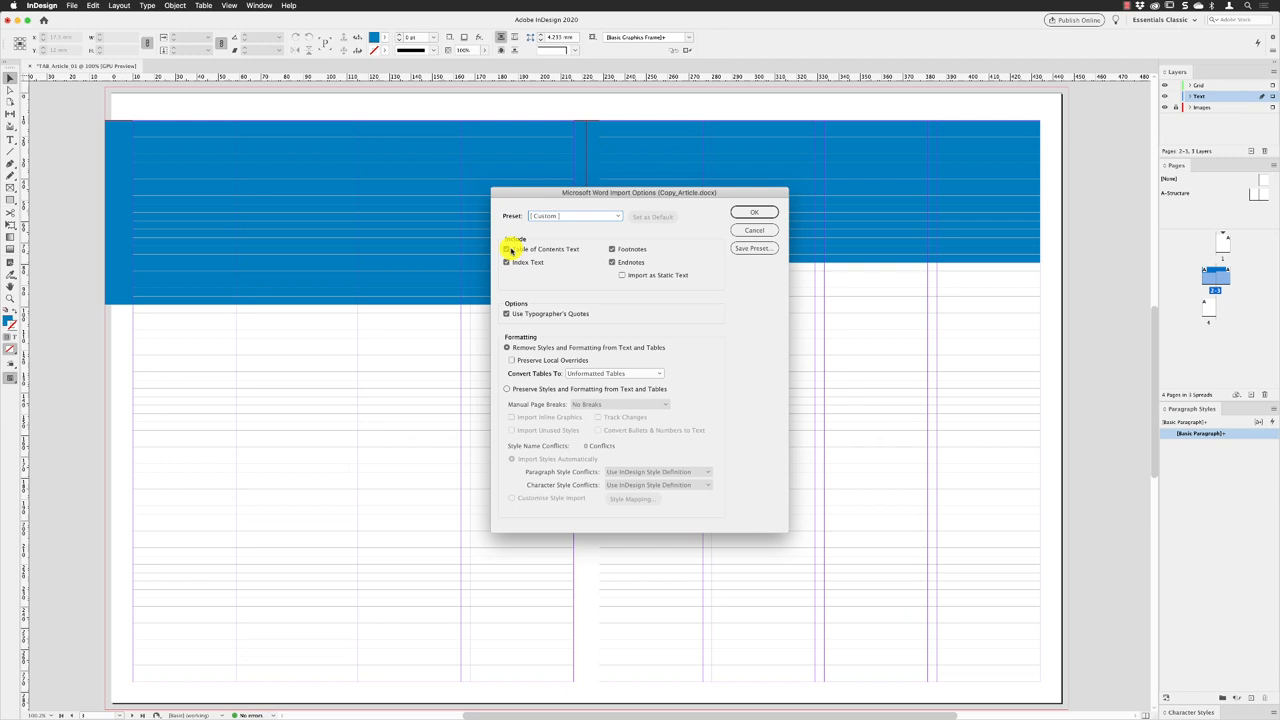
pyautogui.click(507, 249)
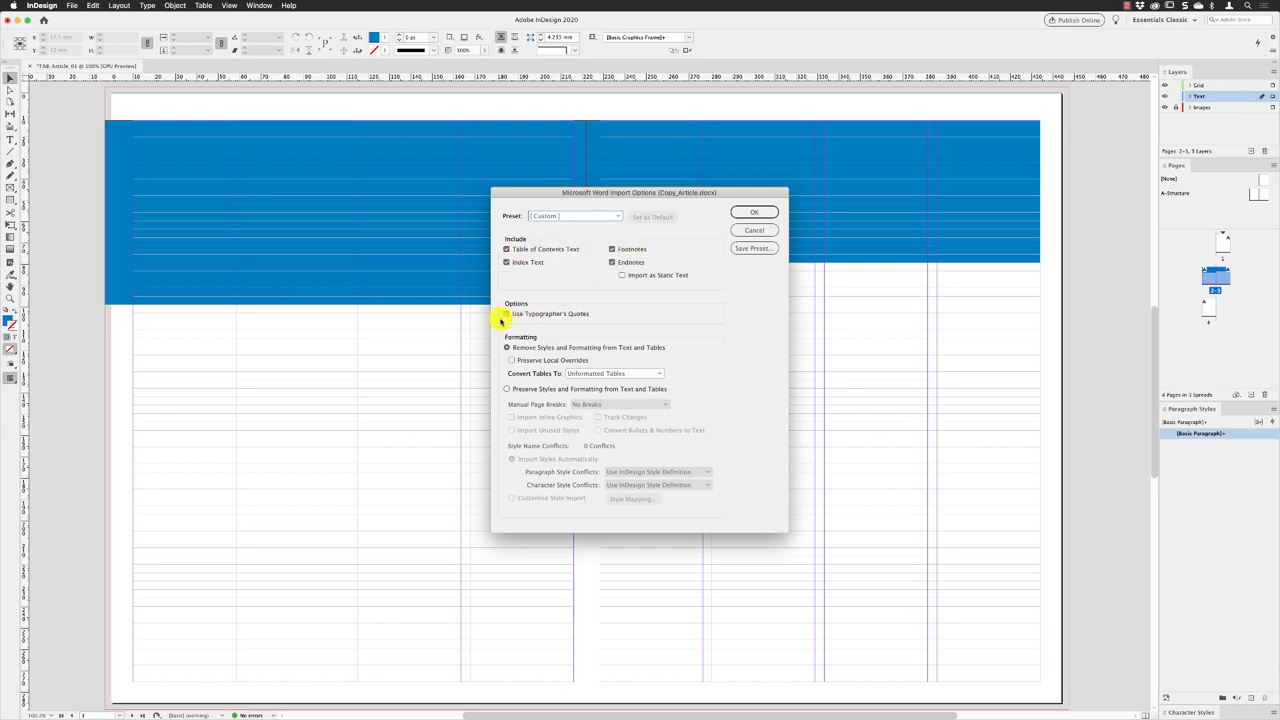
pyautogui.click(507, 313)
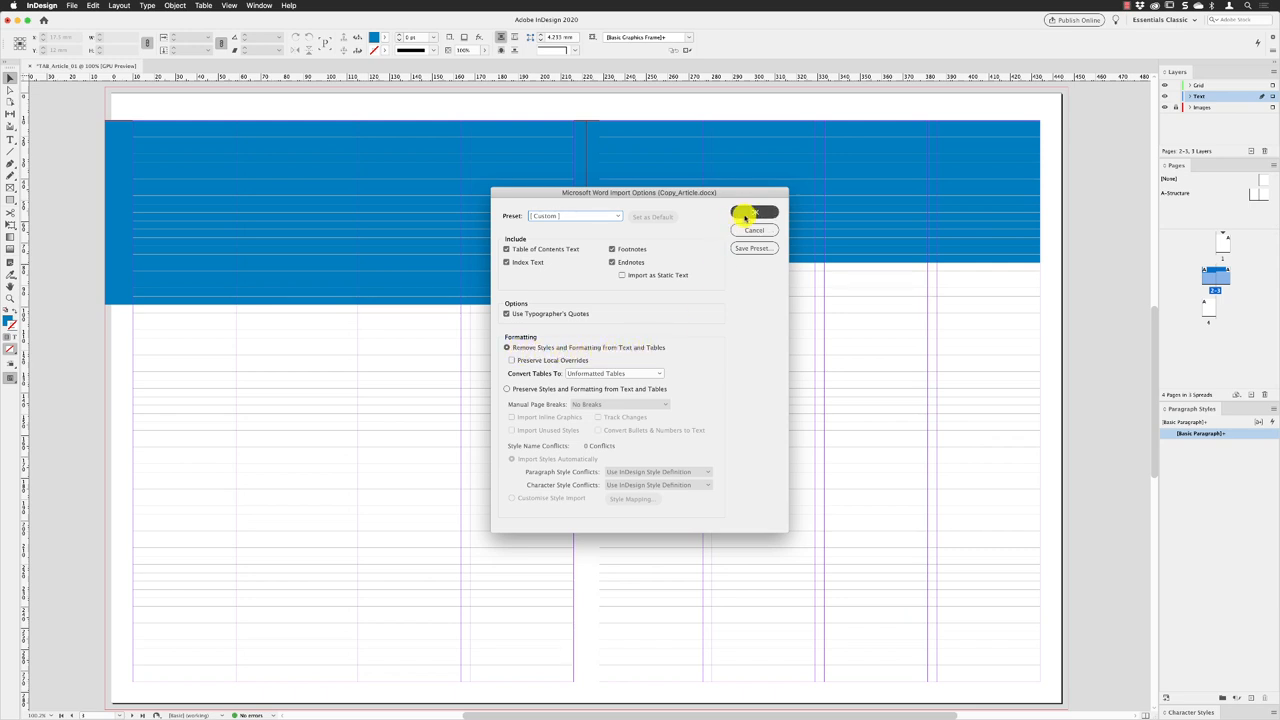
pyautogui.click(754, 214)
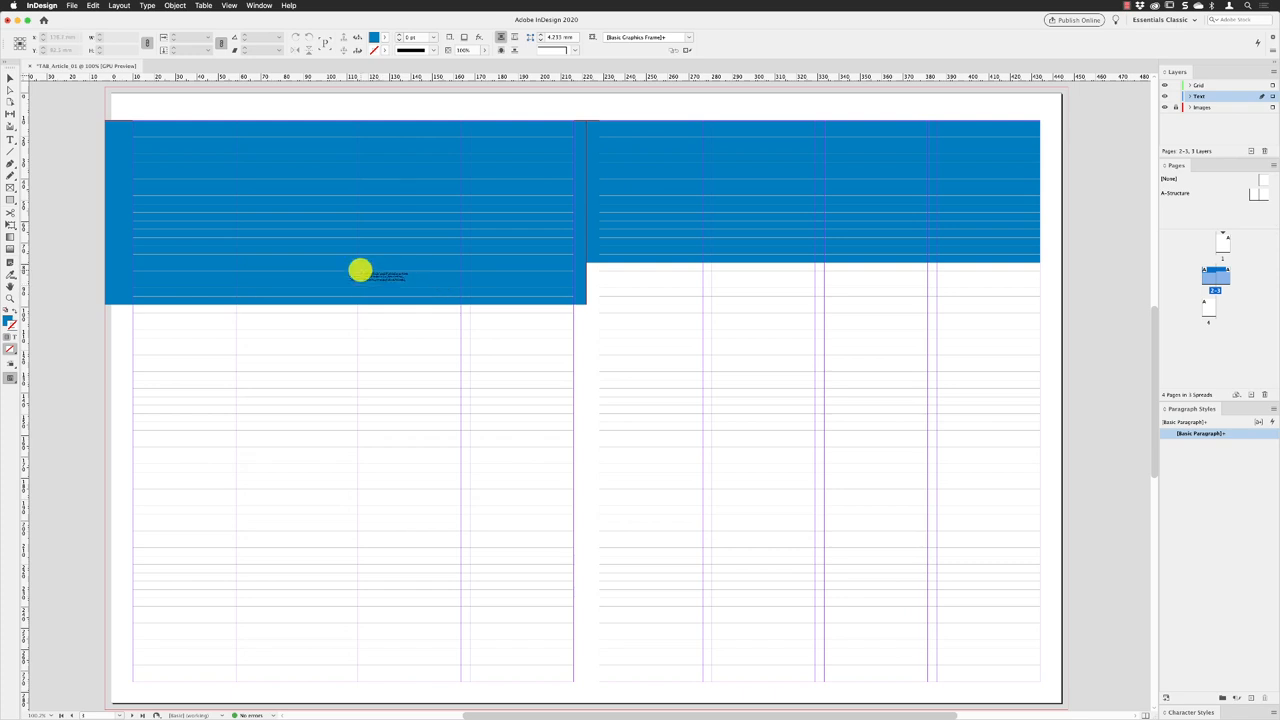
# Drag a text frame of loaded Copy_Article text into the left page's first column.
pyautogui.moveTo(360, 270); pyautogui.dragTo(135, 315)
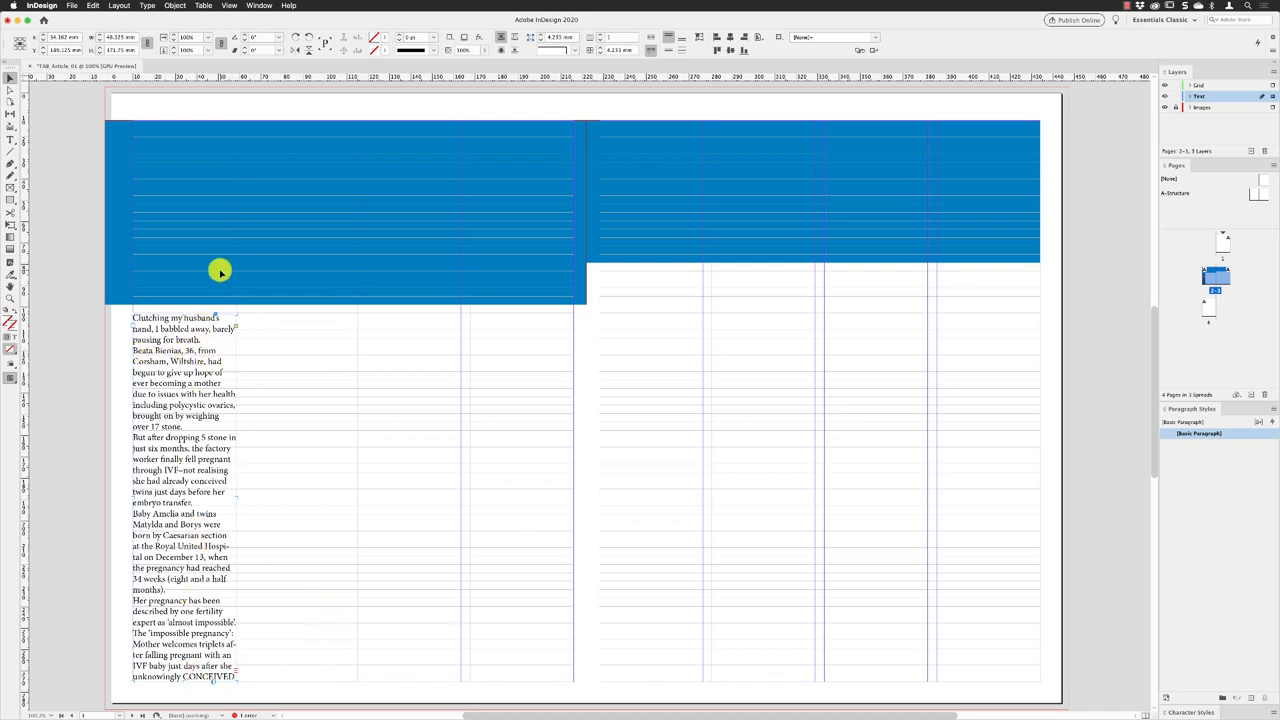
pyautogui.moveTo(255, 375)
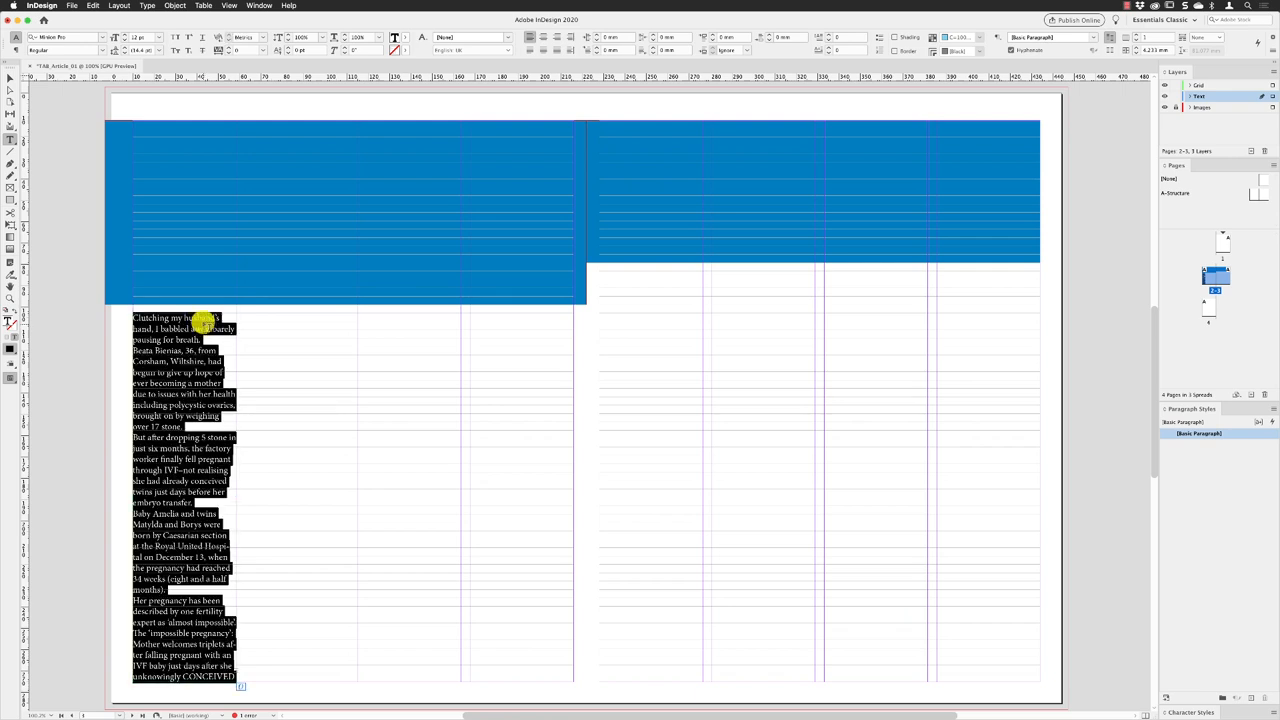
# Place the cursor in the Copy_Article frame and select all of its text.
pyautogui.click(92, 6)
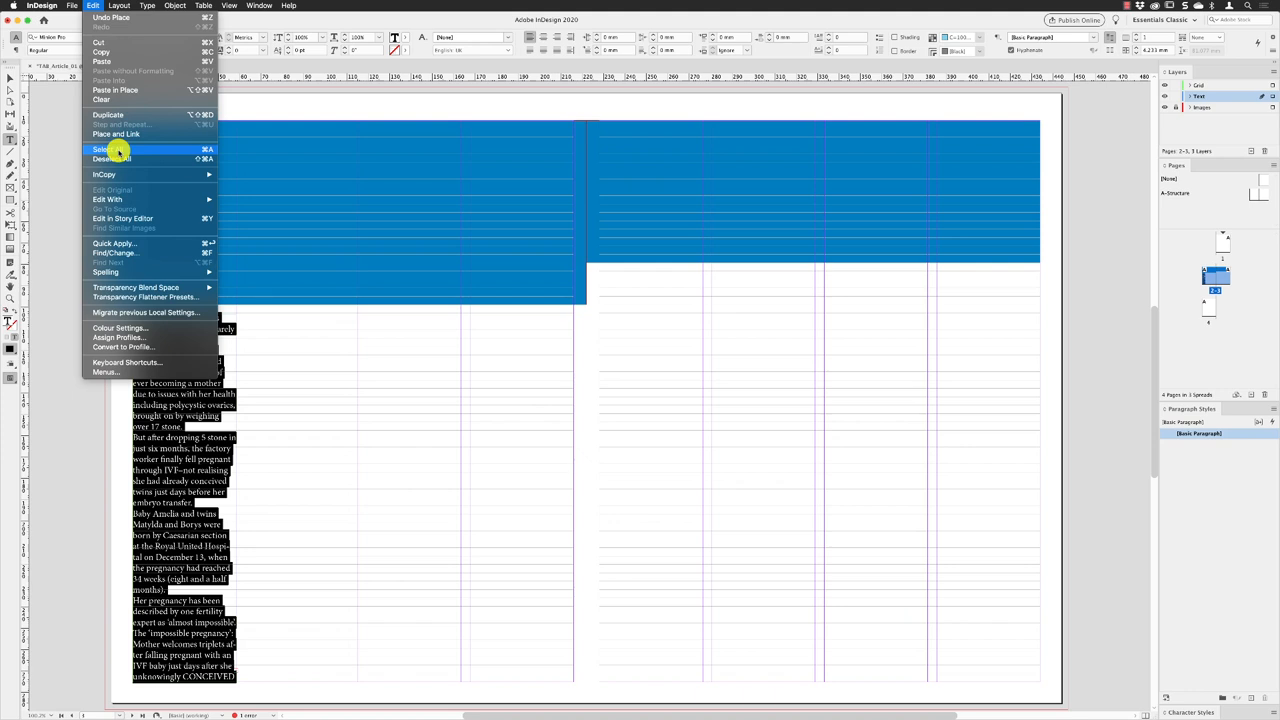
pyautogui.click(104, 149)
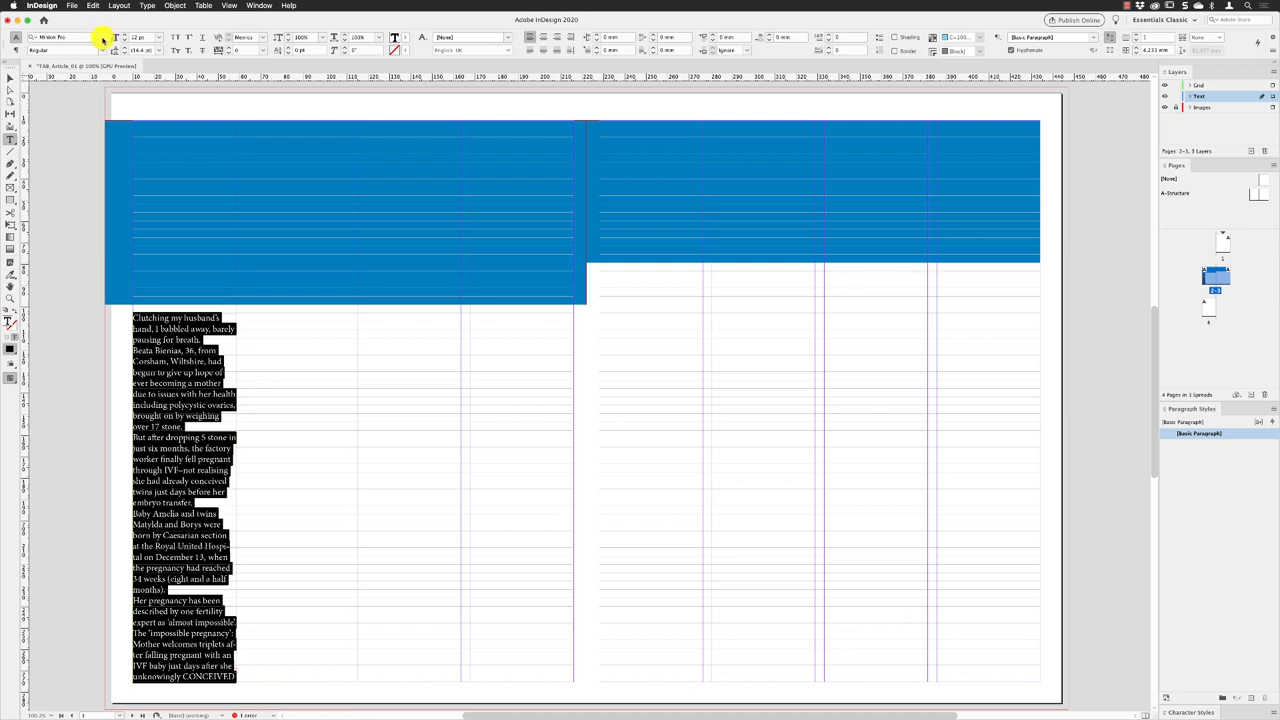
# Set the selected Copy_Article story's typeface to Minion Pro.
pyautogui.click(103, 37)
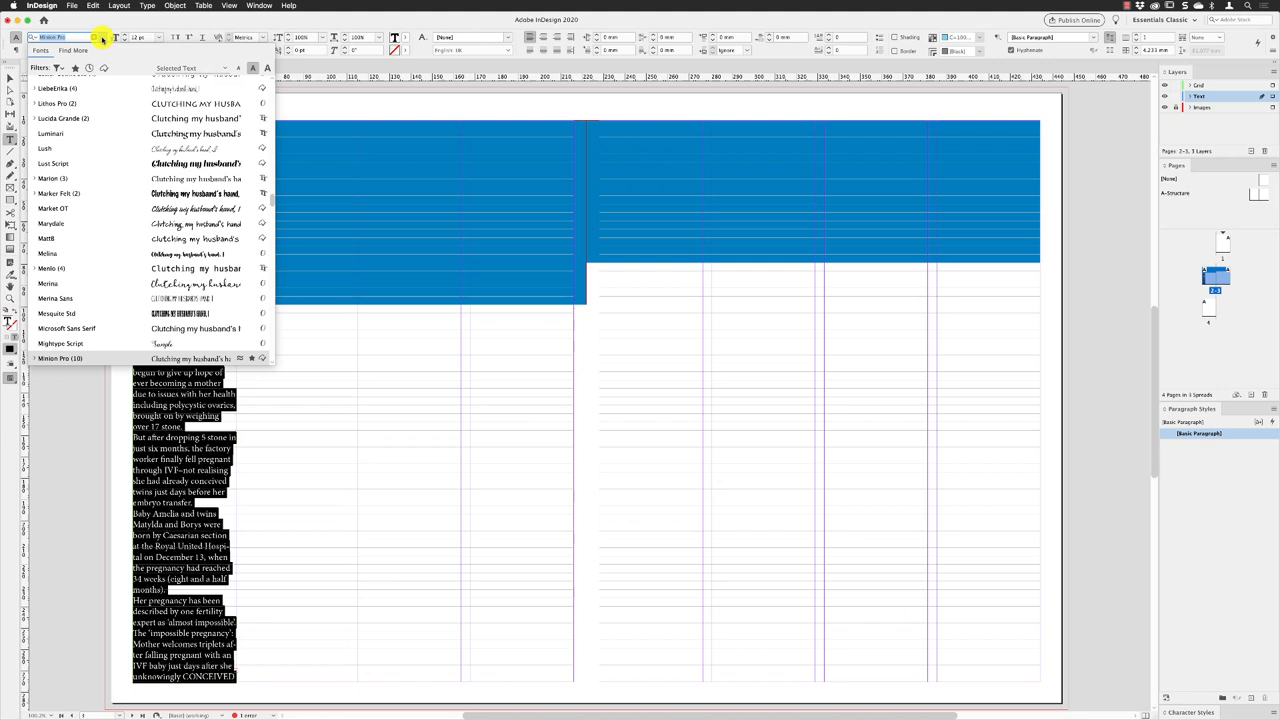
pyautogui.click(97, 49)
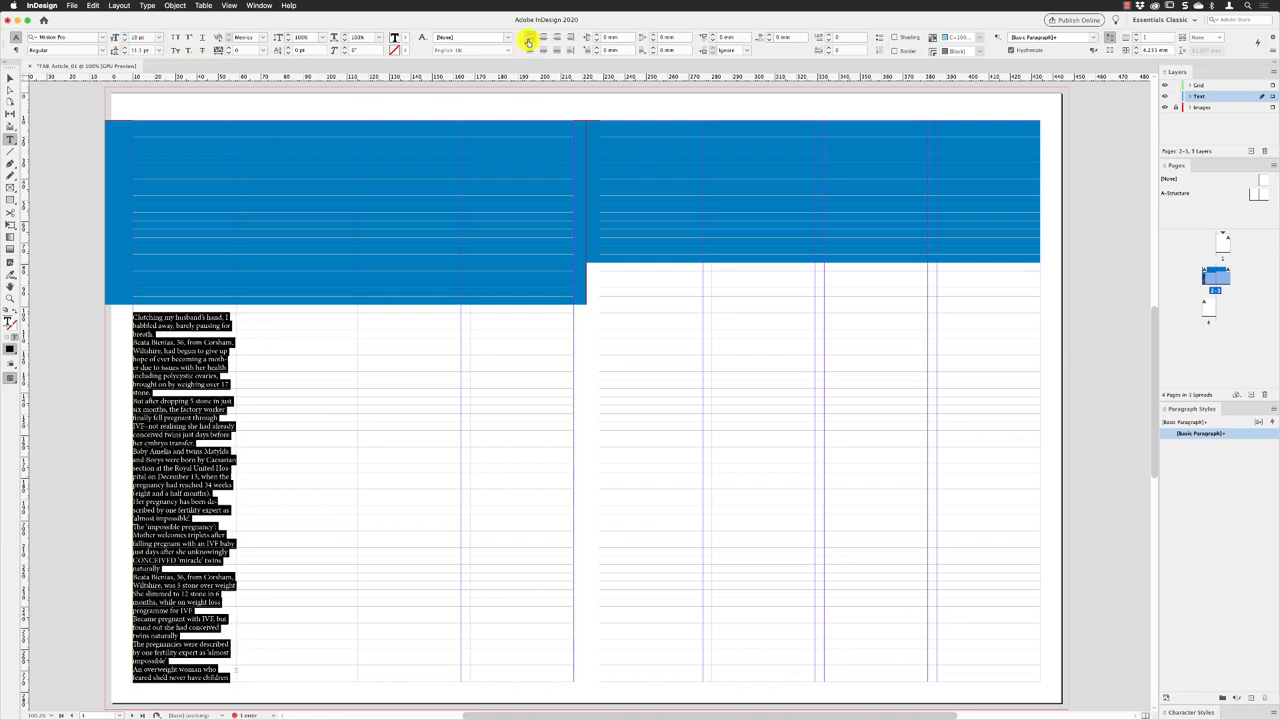
pyautogui.moveTo(528, 42)
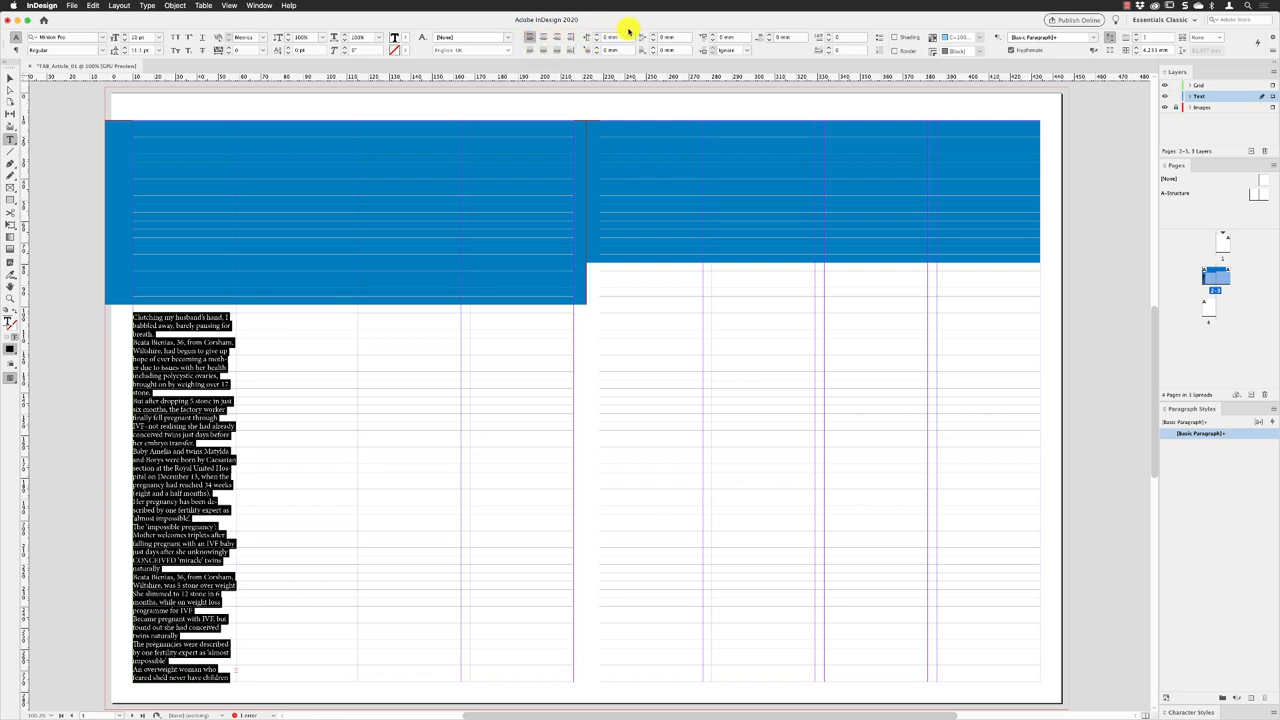
pyautogui.moveTo(1098, 62)
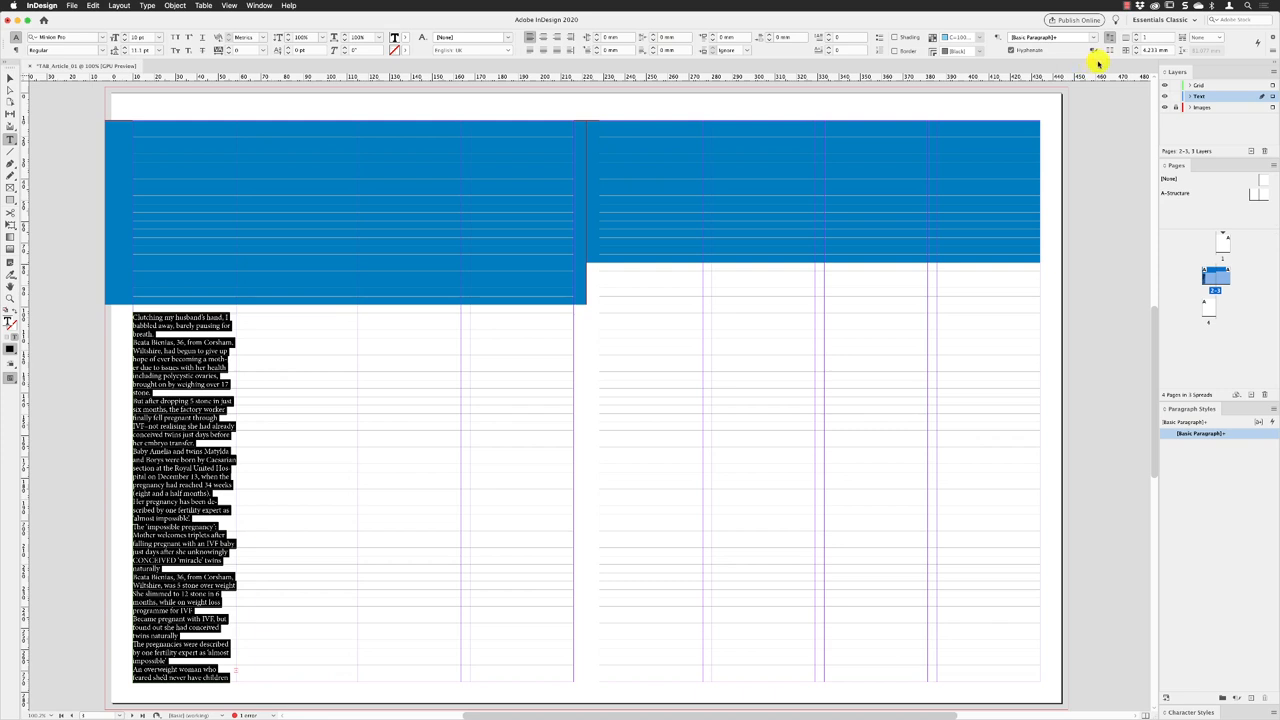
pyautogui.moveTo(1110, 51)
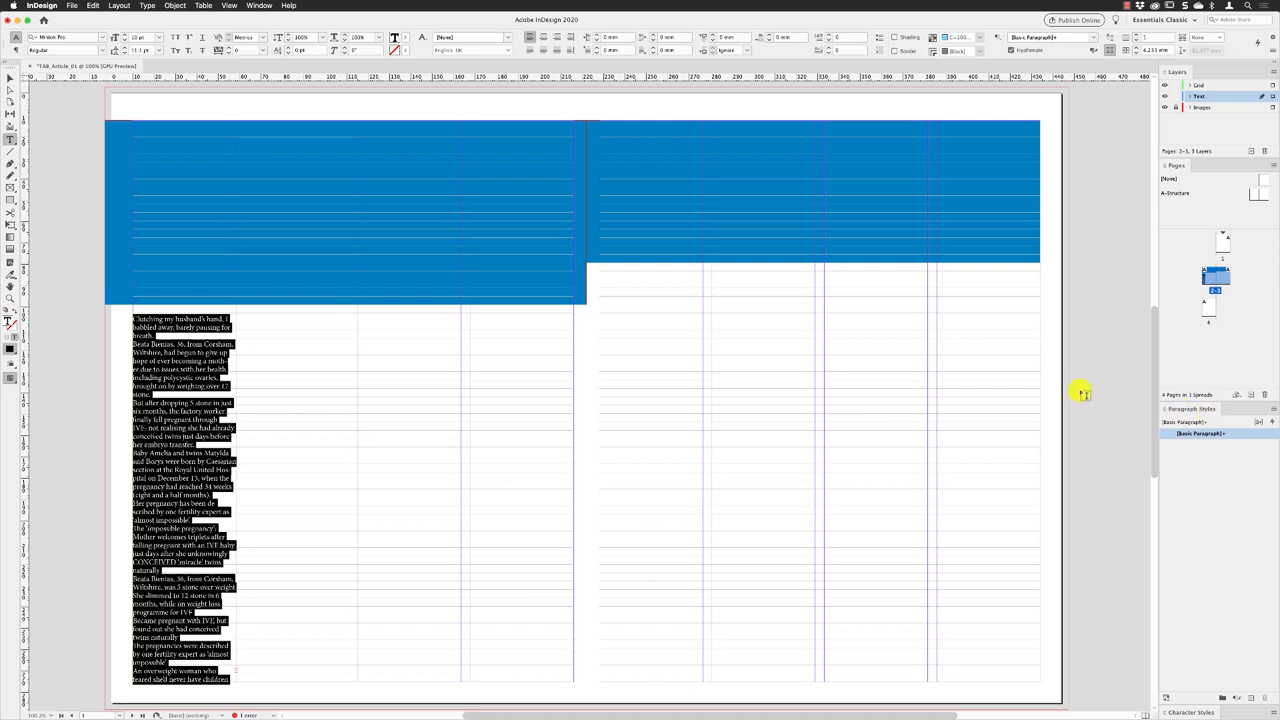
pyautogui.click(259, 5)
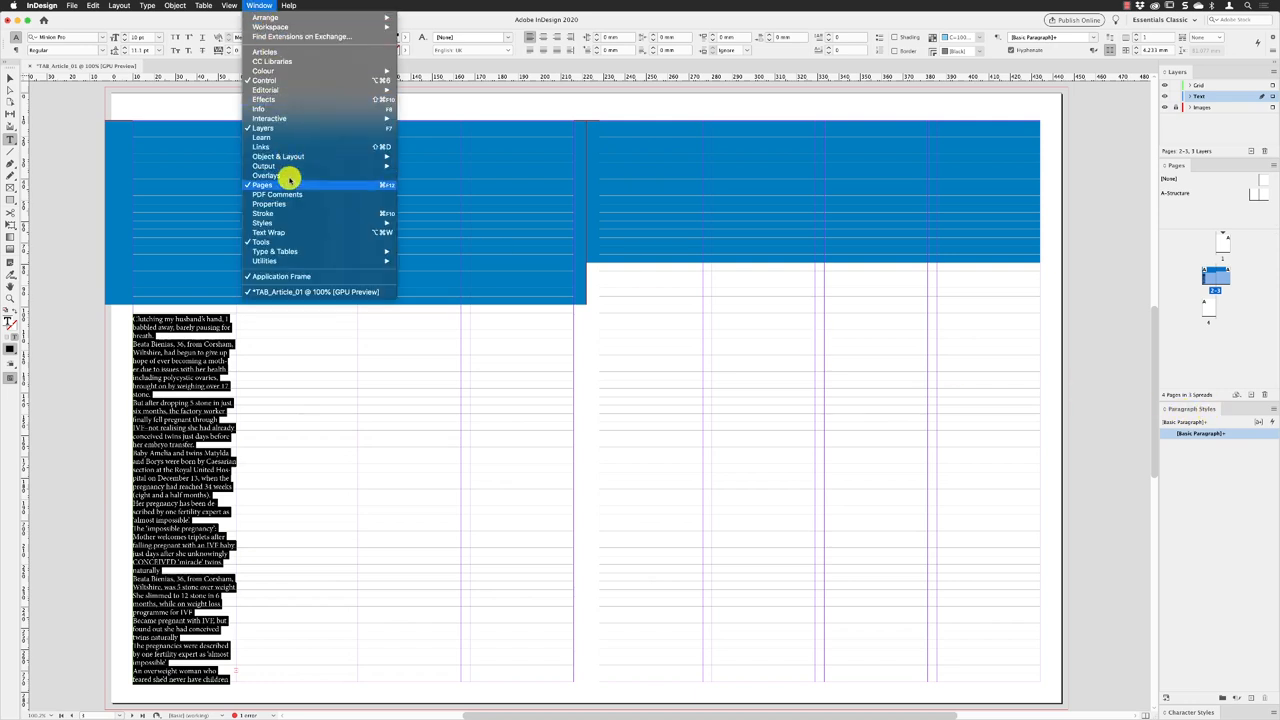
pyautogui.moveTo(262, 223)
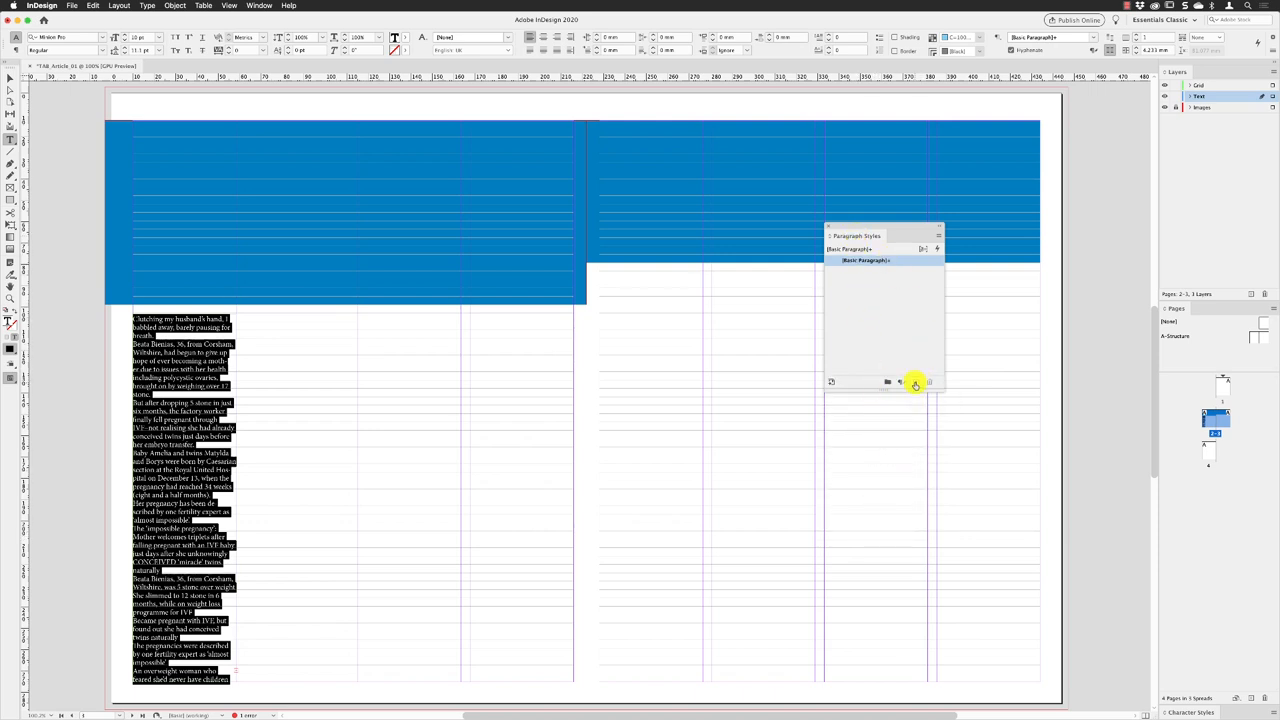
# Create a new paragraph style from the Paragraph Styles panel.
pyautogui.click(914, 382)
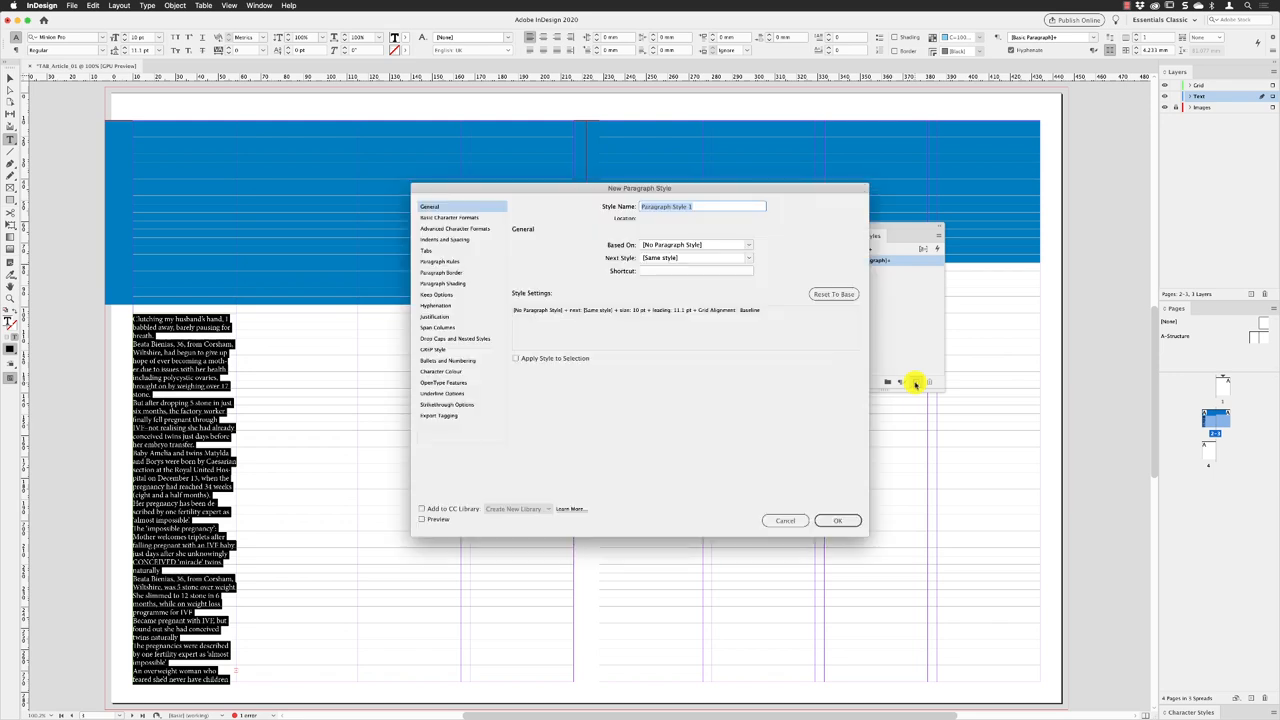
# Name the new style Body_No indent and apply it to the selected story.
pyautogui.write('Body_No indent')
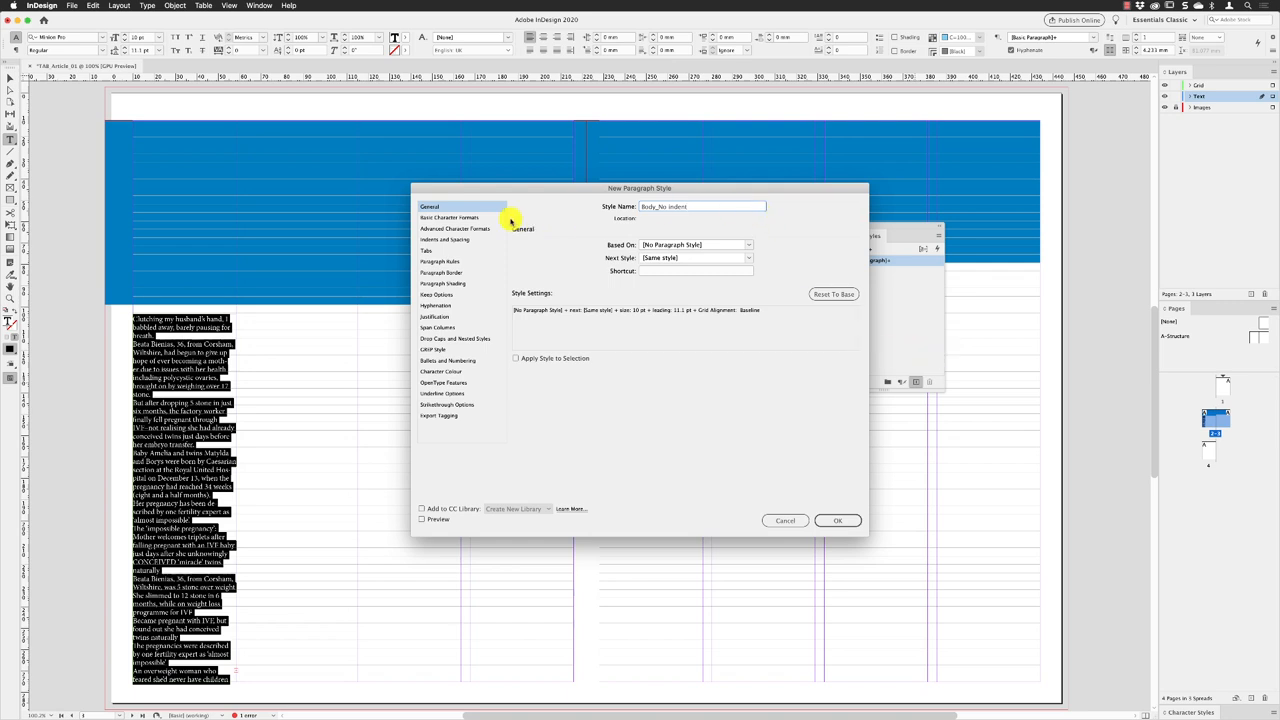
pyautogui.moveTo(514, 359)
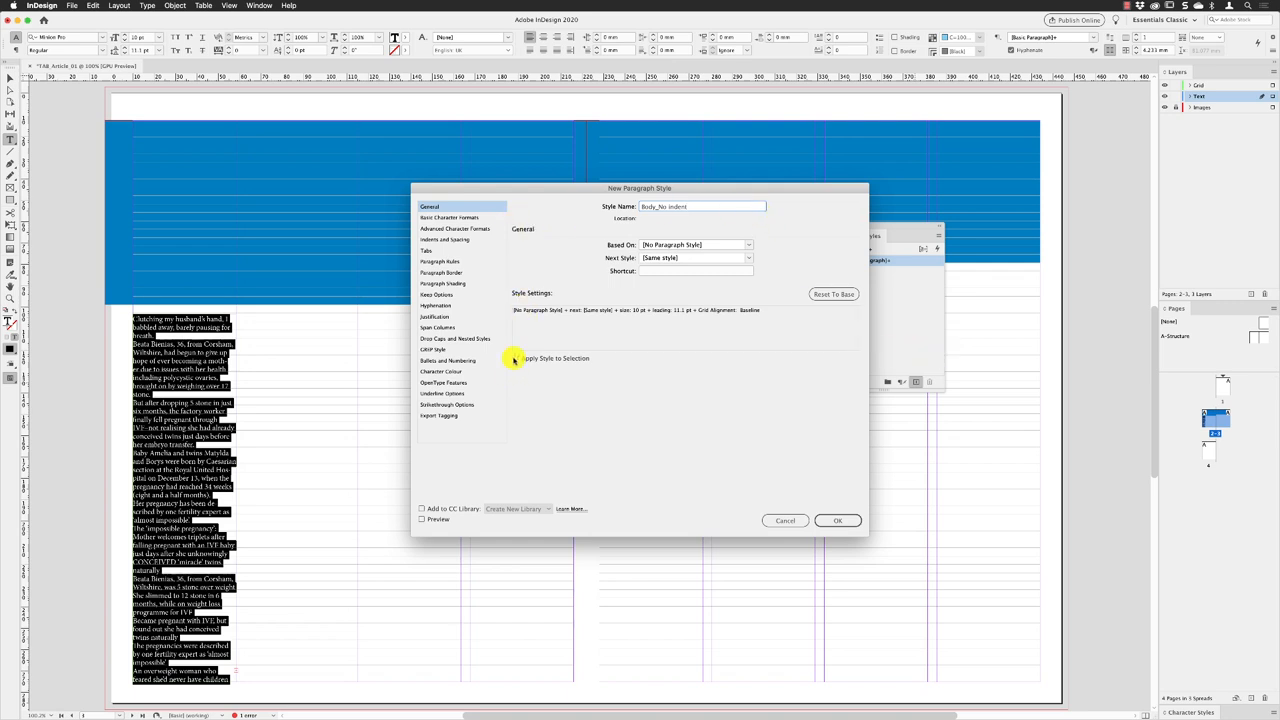
pyautogui.click(516, 358)
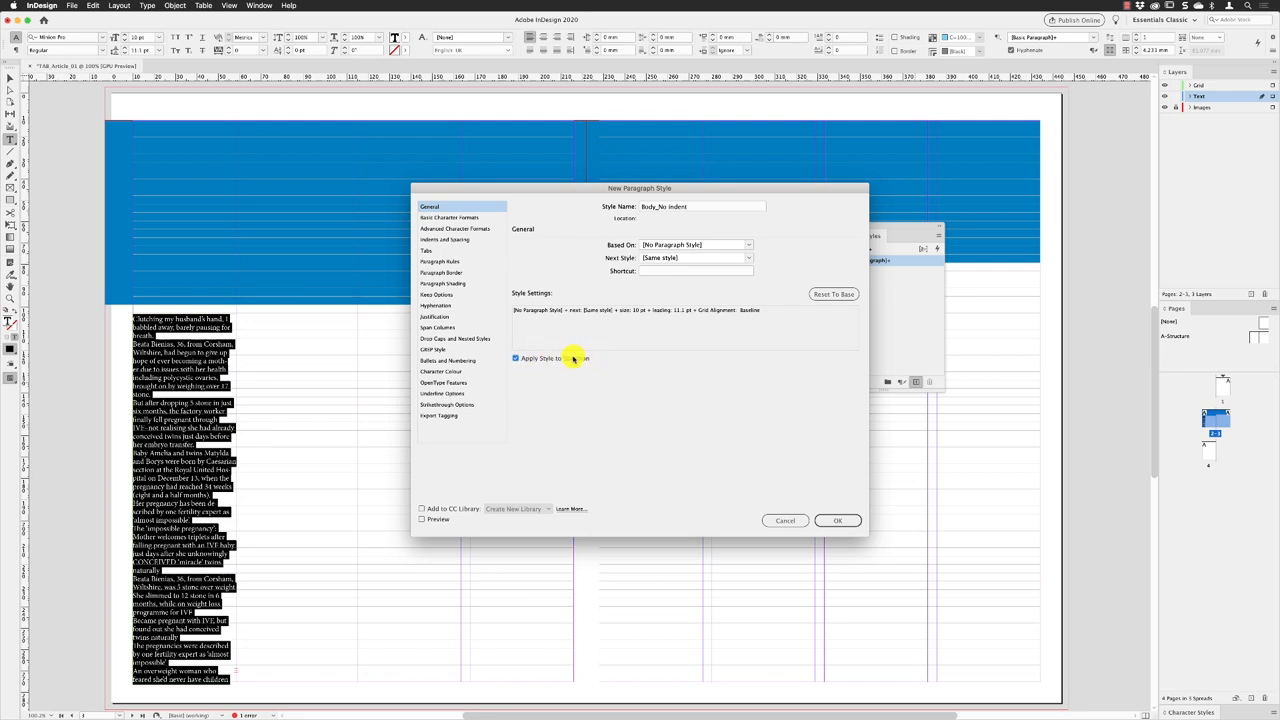
pyautogui.click(837, 520)
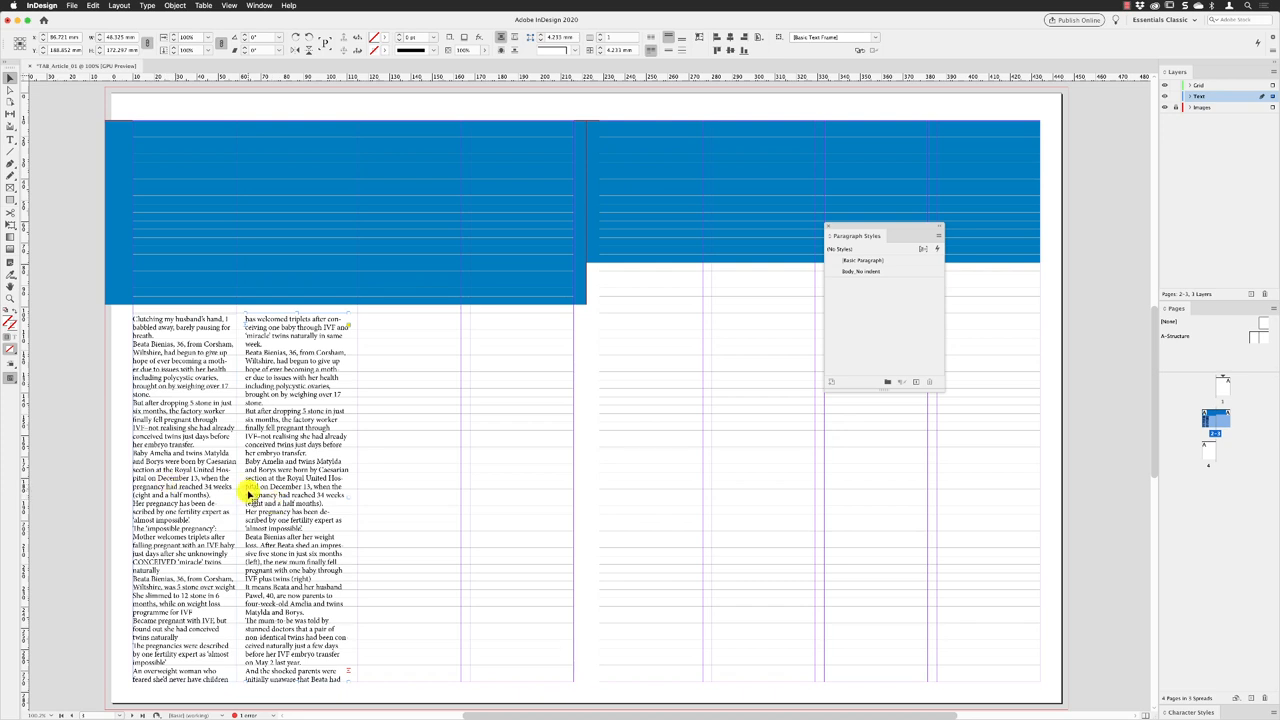
pyautogui.moveTo(348, 672)
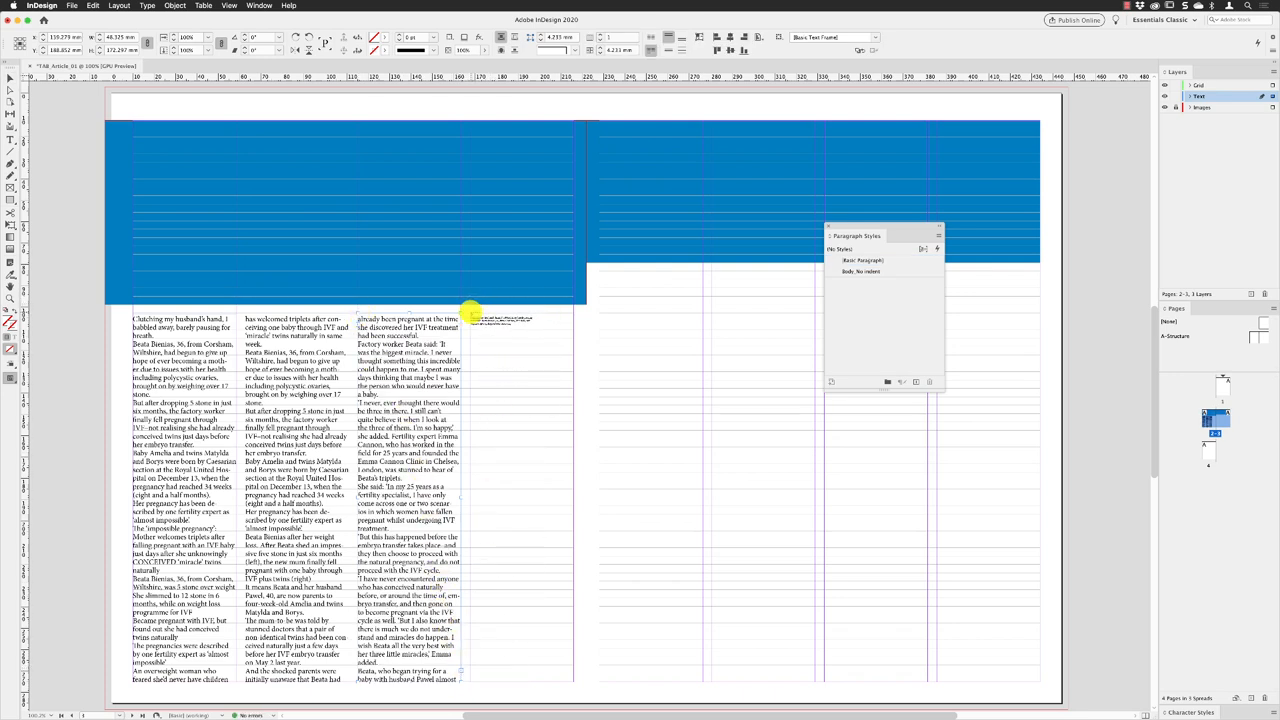
# Thread the overset Copy_Article text into the next column.
pyautogui.click(470, 310)
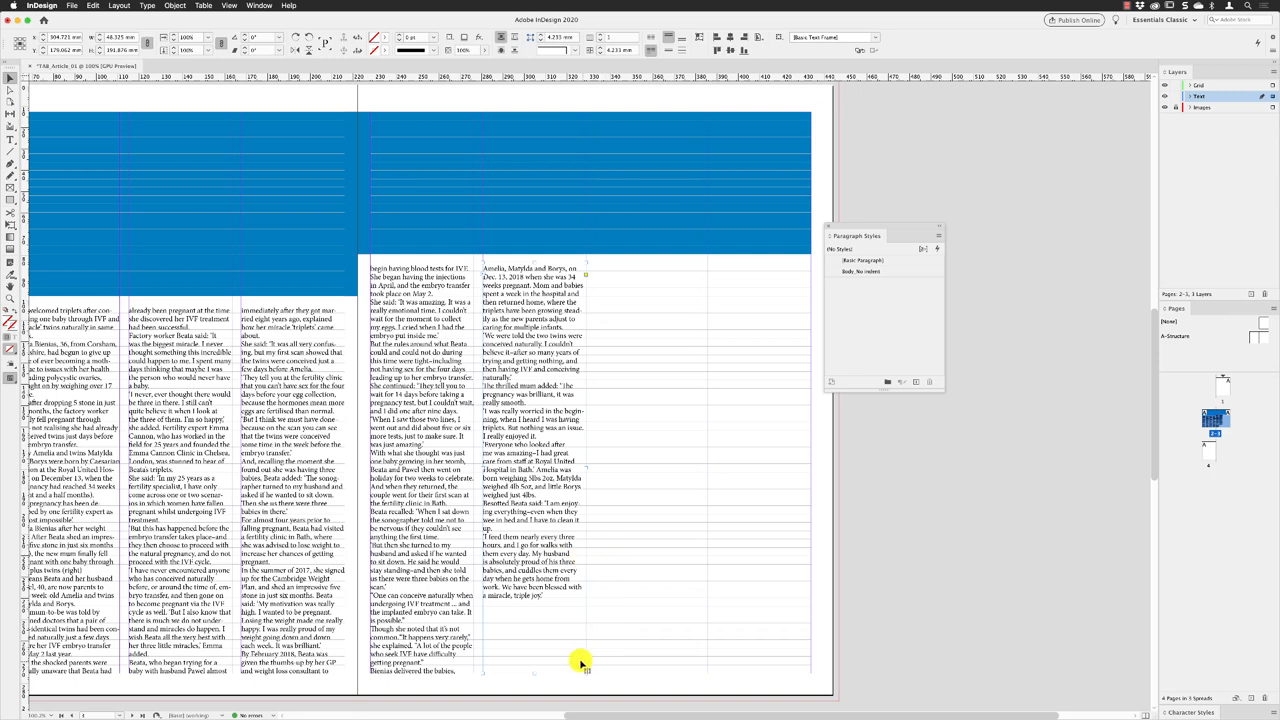
pyautogui.moveTo(587, 663)
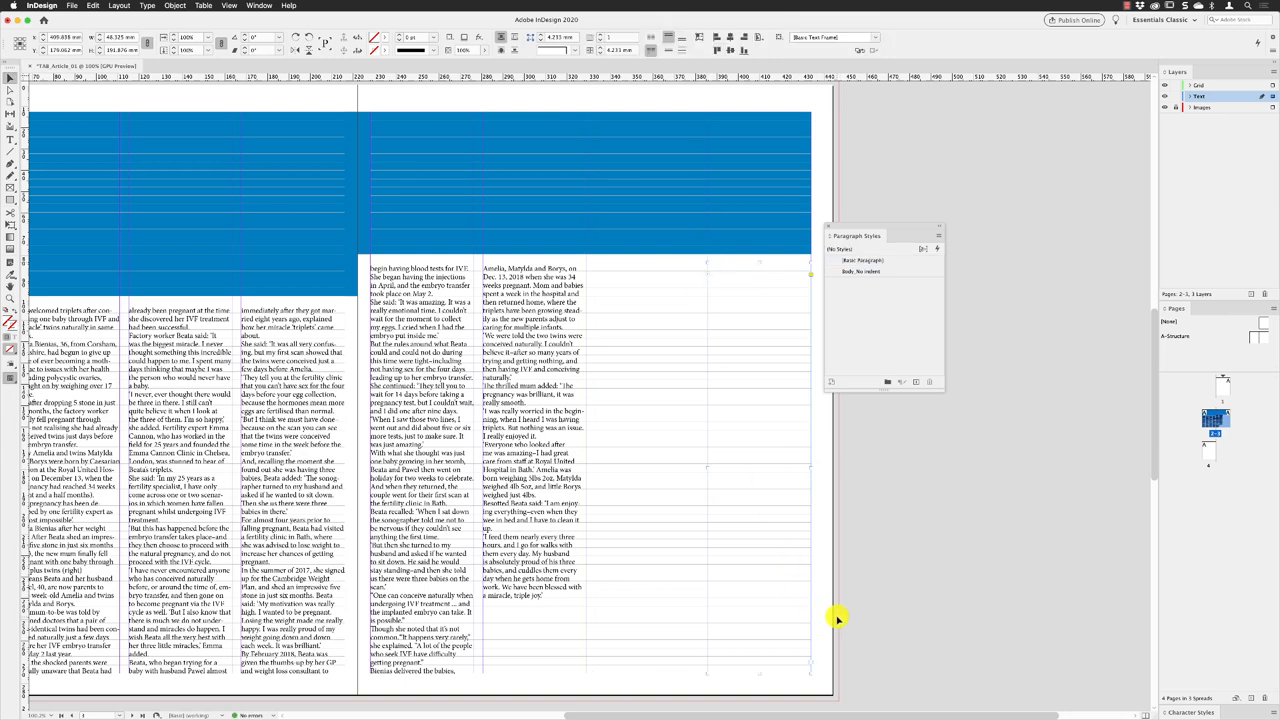
pyautogui.moveTo(940, 488)
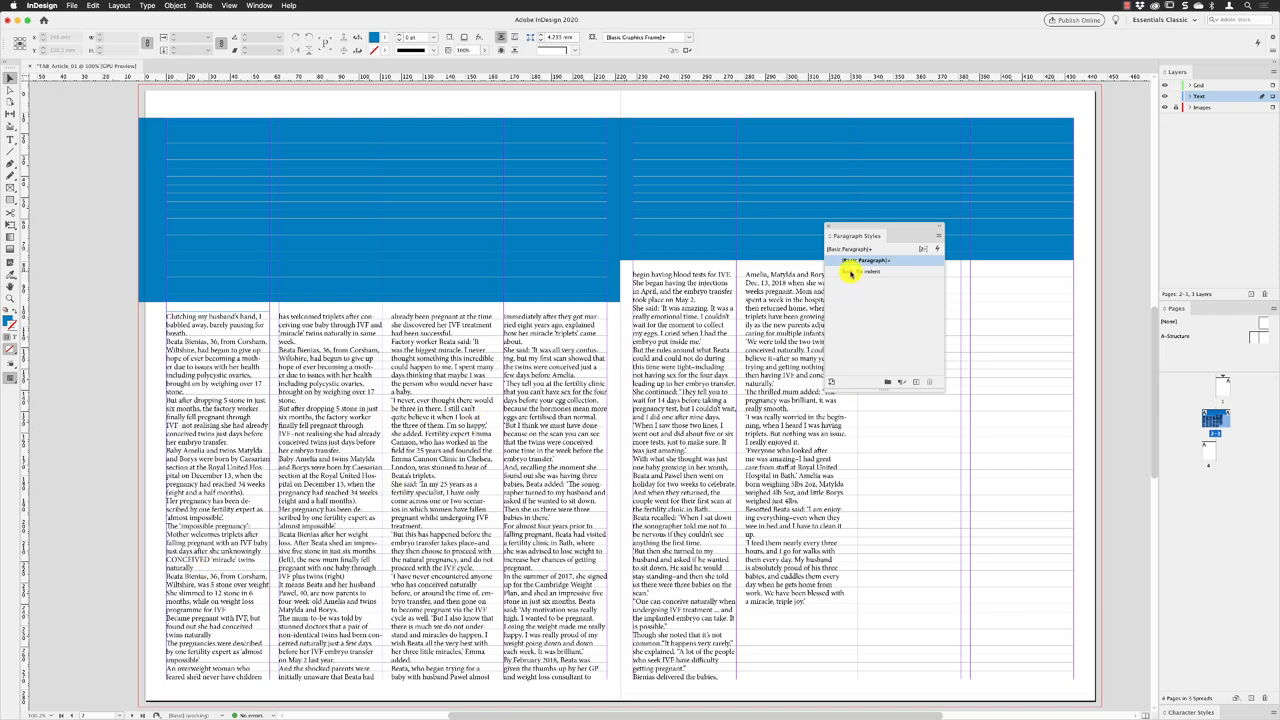
# Duplicate the Body_No indent paragraph style and name the copy Body_INDENT.
pyautogui.rightClick(870, 261)
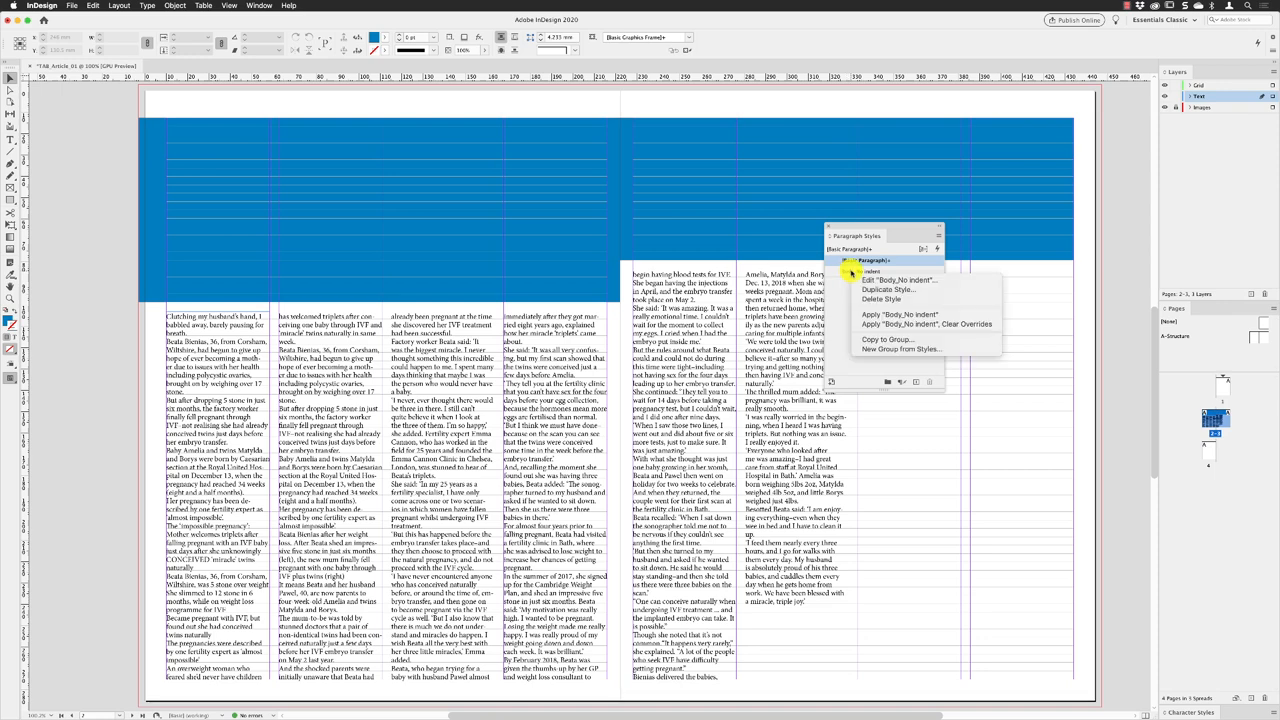
pyautogui.click(884, 289)
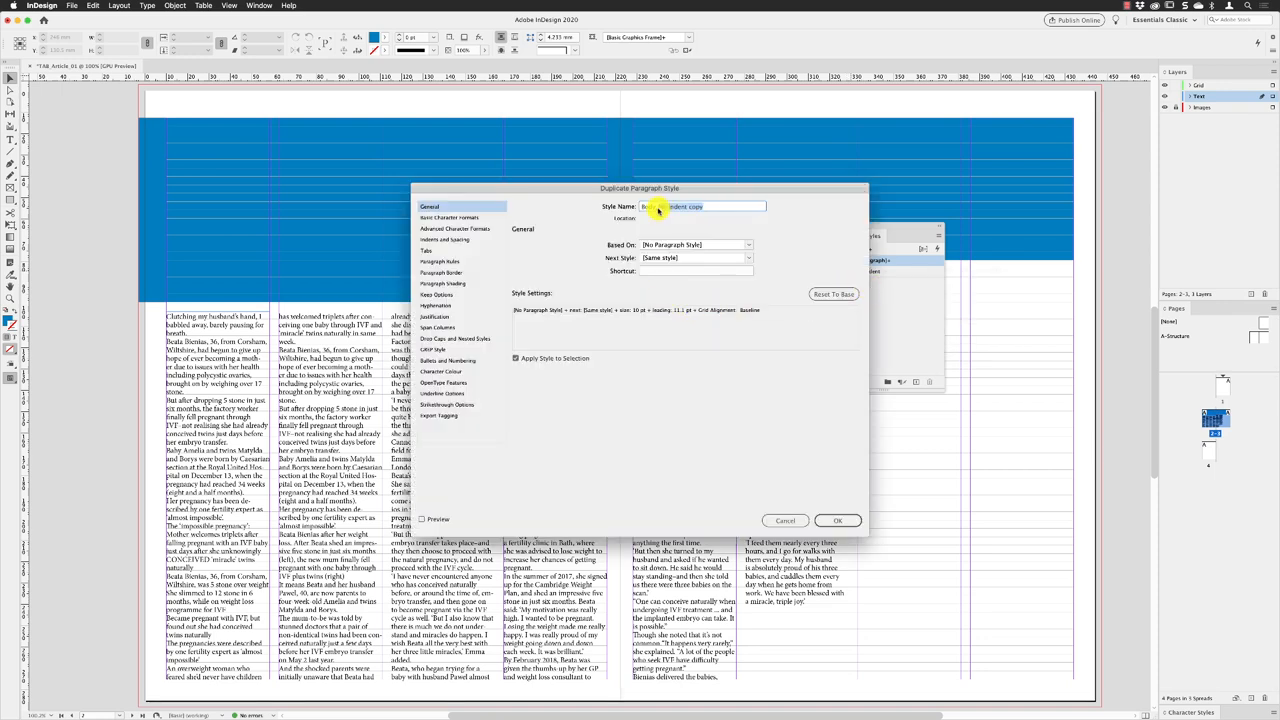
pyautogui.write('Body_INDD')
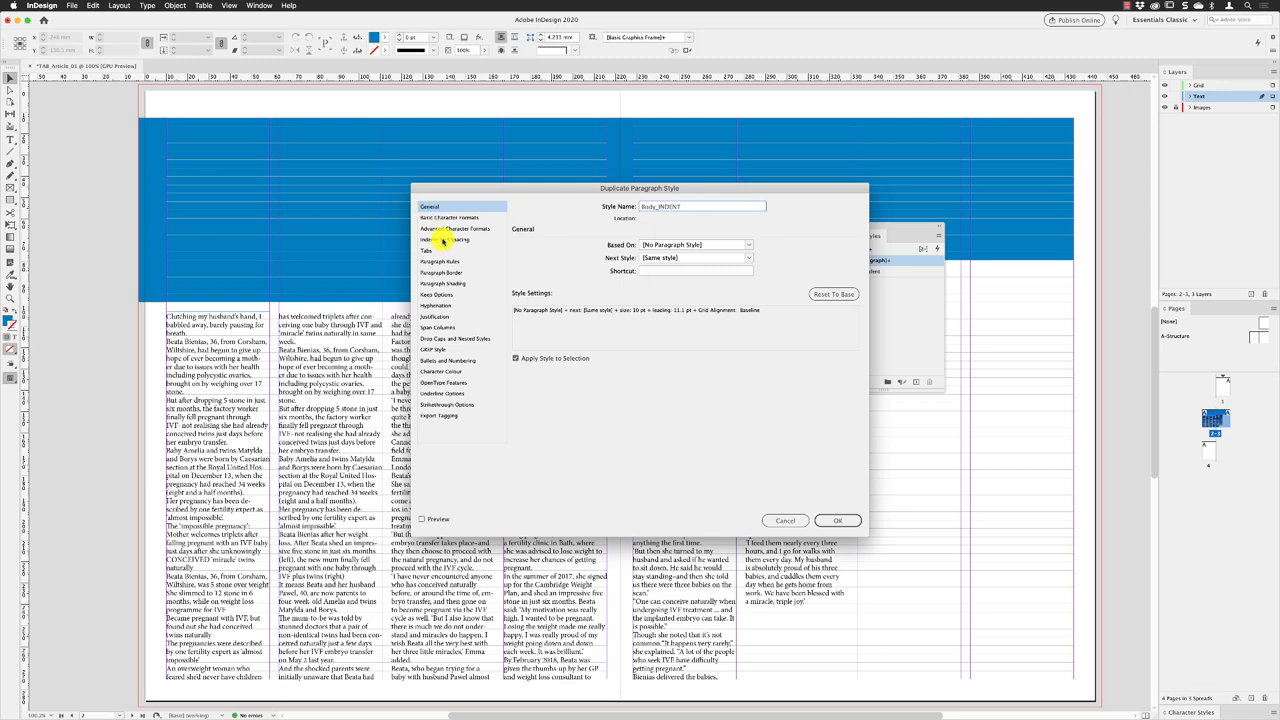
# Give Body_INDENT a 3.916 mm first-line indent and confirm the style.
pyautogui.click(445, 240)
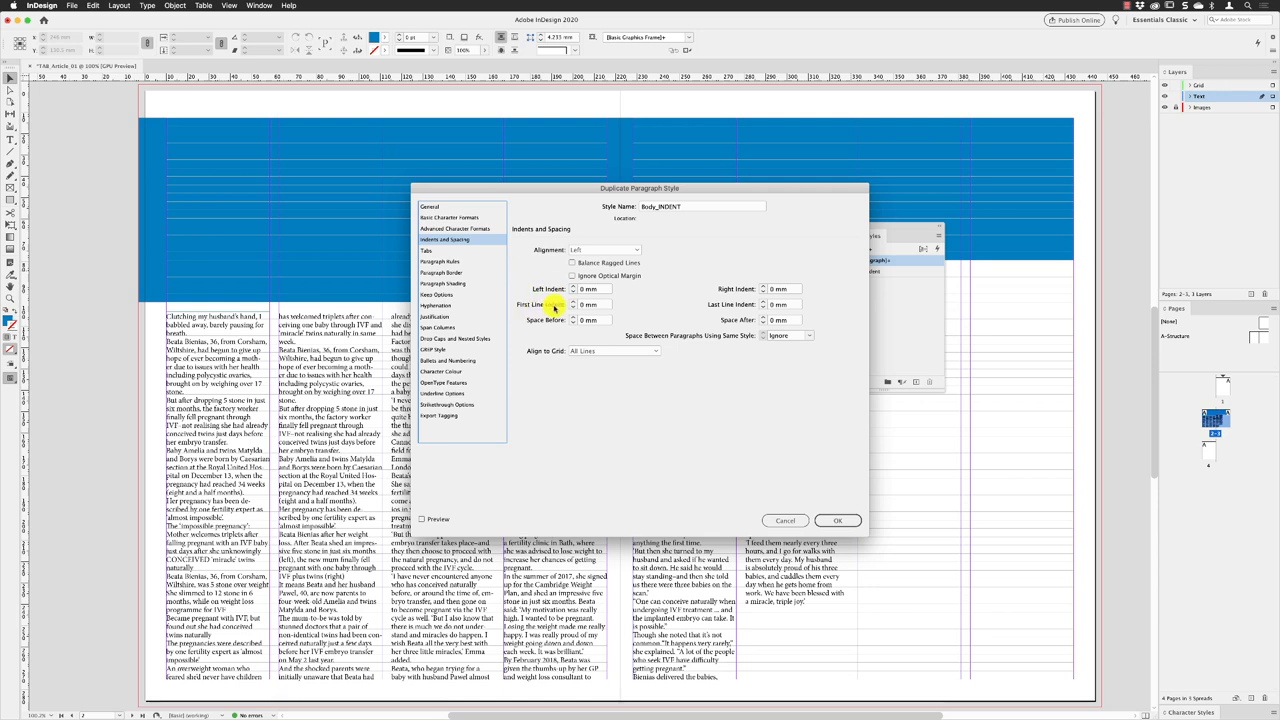
pyautogui.click(595, 304)
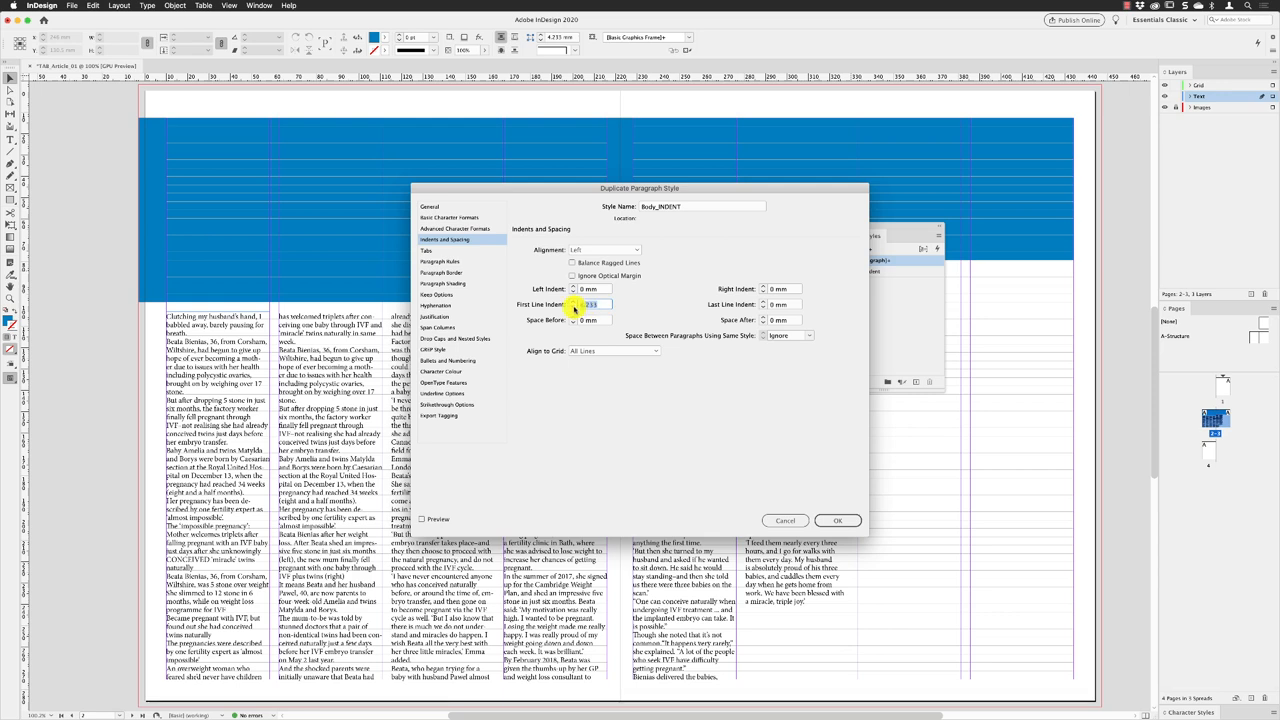
pyautogui.write('11.1')
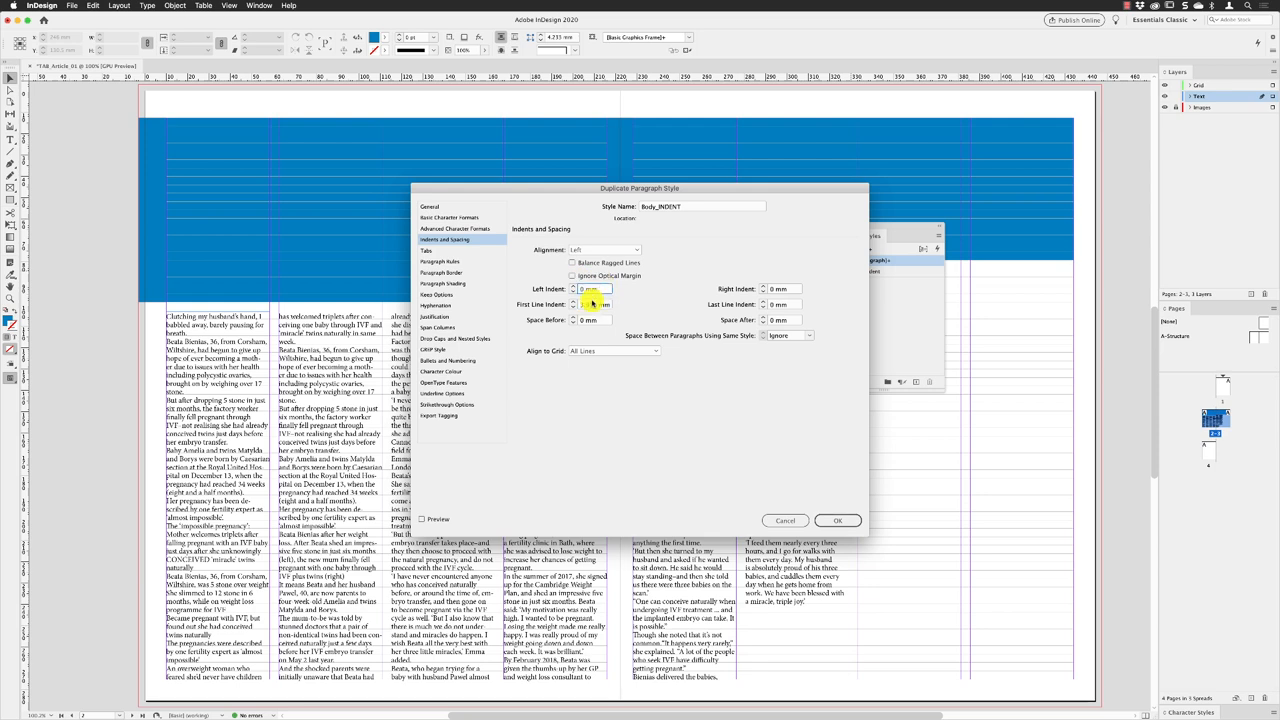
pyautogui.write('3.916 mm')
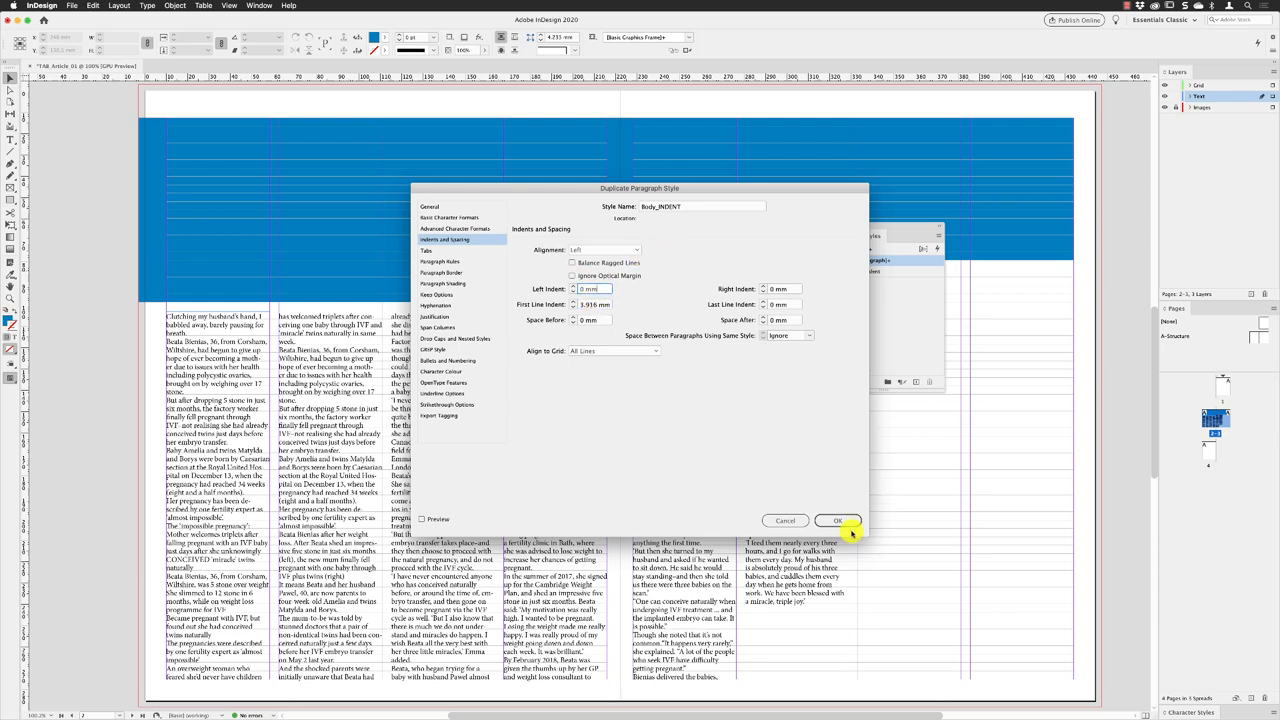
pyautogui.click(838, 520)
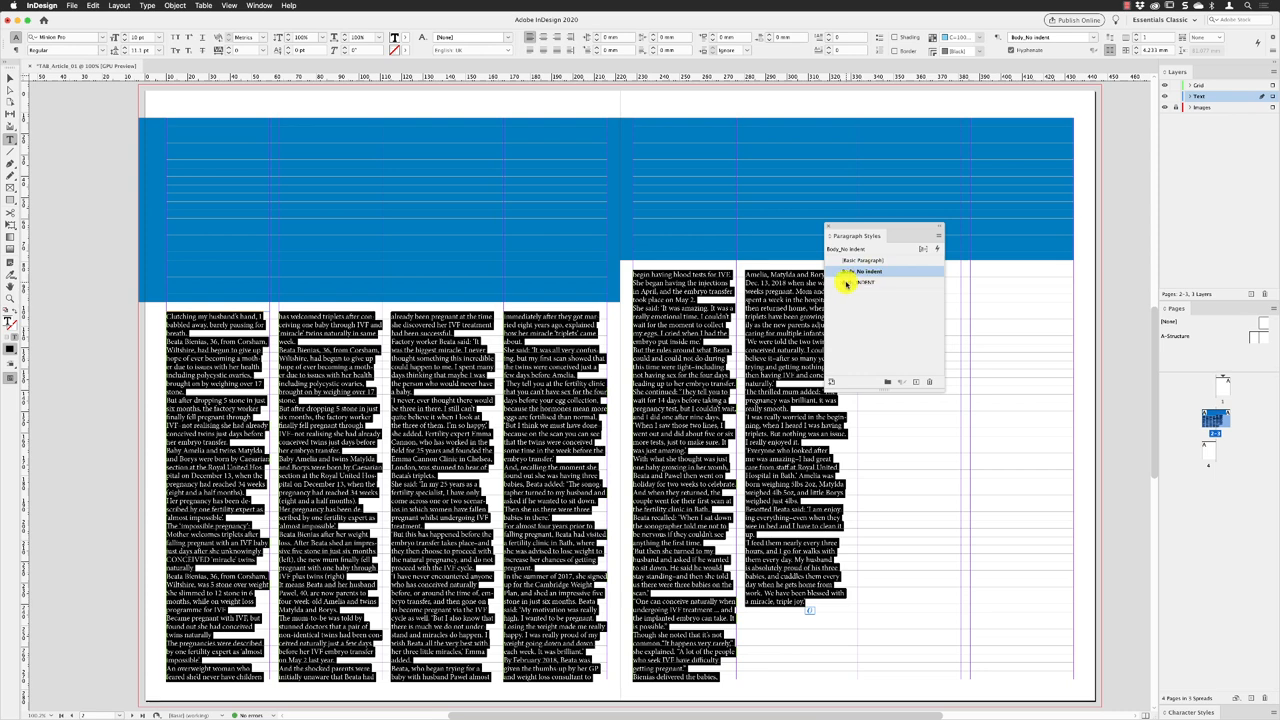
# Apply Body_INDENT to the article text and Body_No indent to the opening paragraph.
pyautogui.click(858, 282)
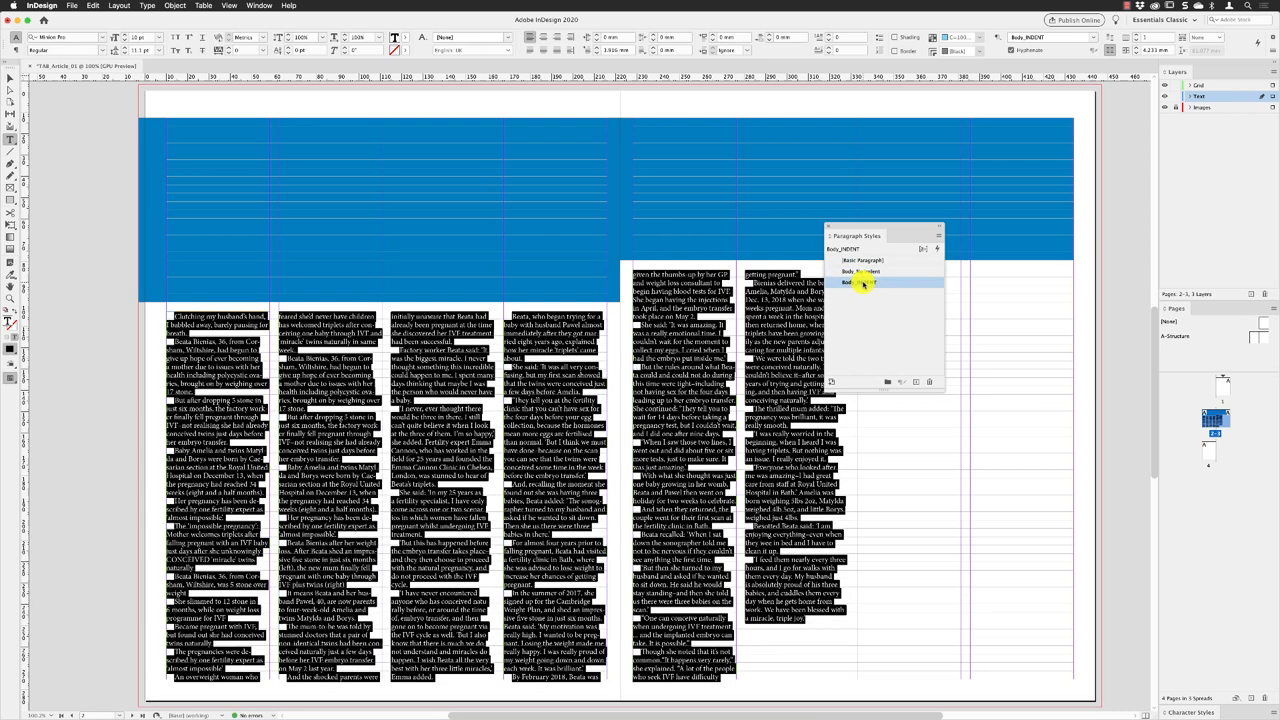
pyautogui.click(858, 282)
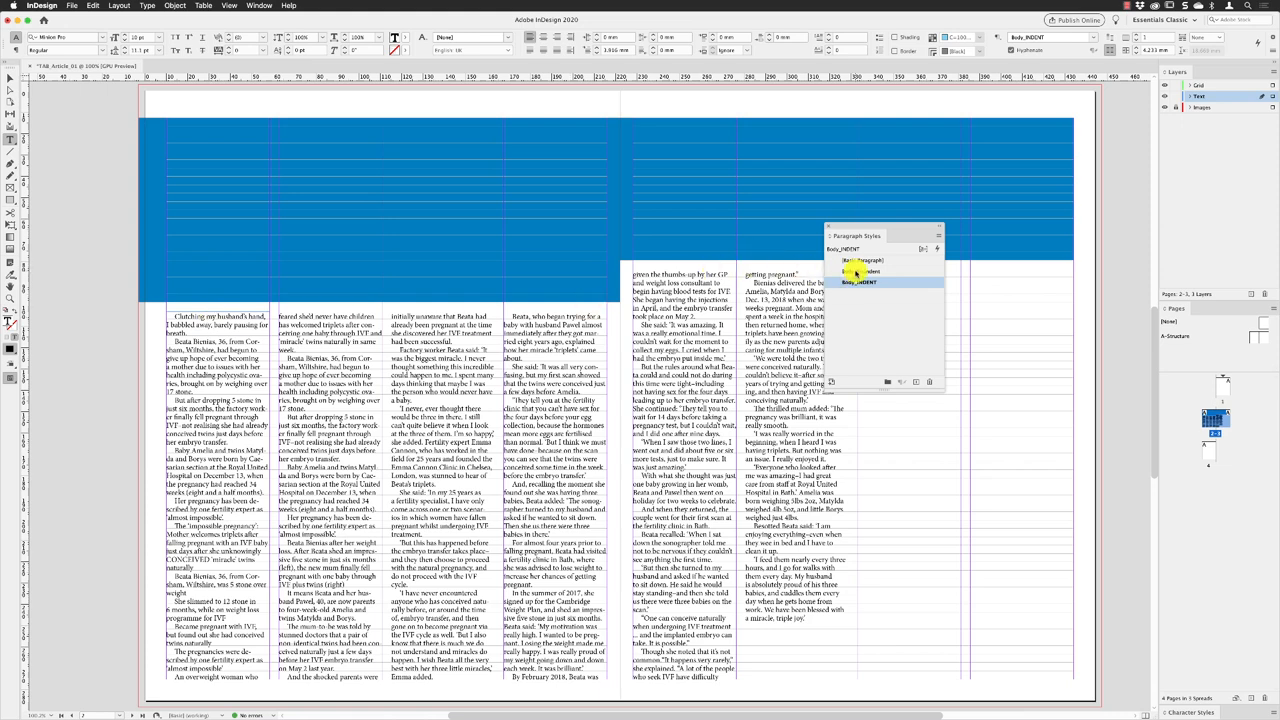
pyautogui.click(865, 271)
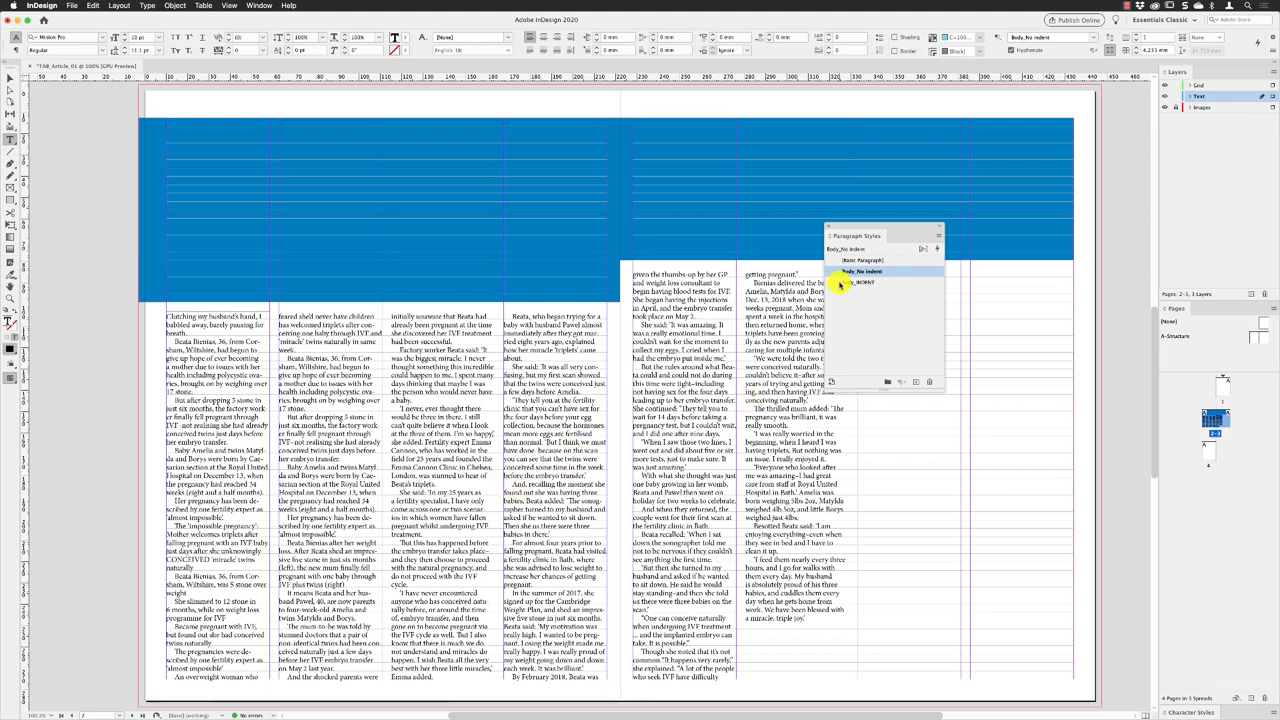
# Edit Body_INDENT and enter 11.1 as its first-line indent.
pyautogui.rightClick(863, 283)
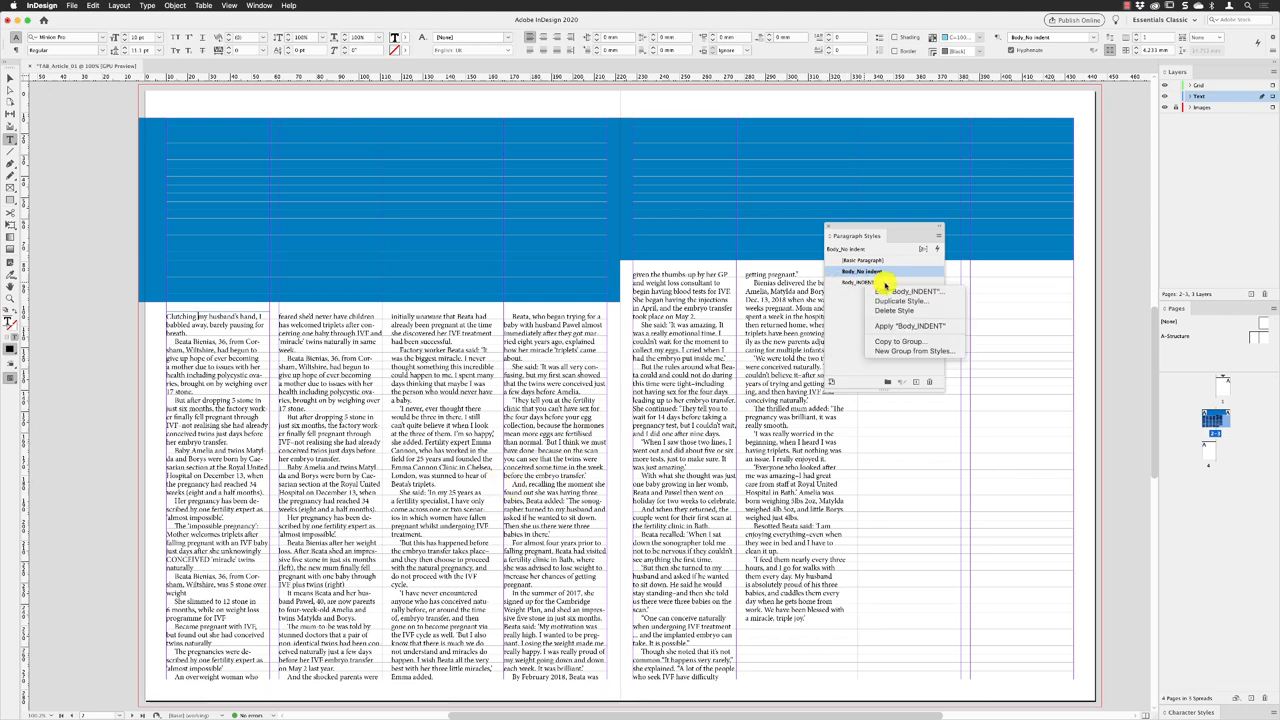
pyautogui.click(901, 300)
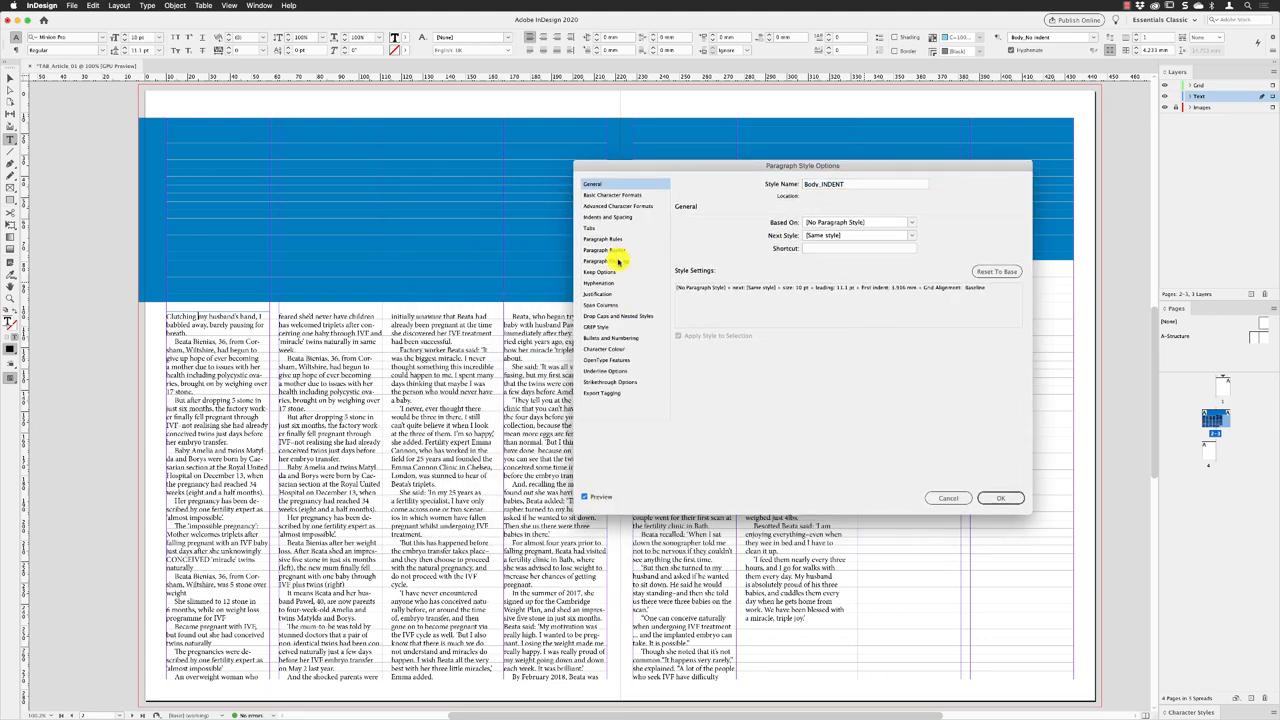
pyautogui.click(607, 217)
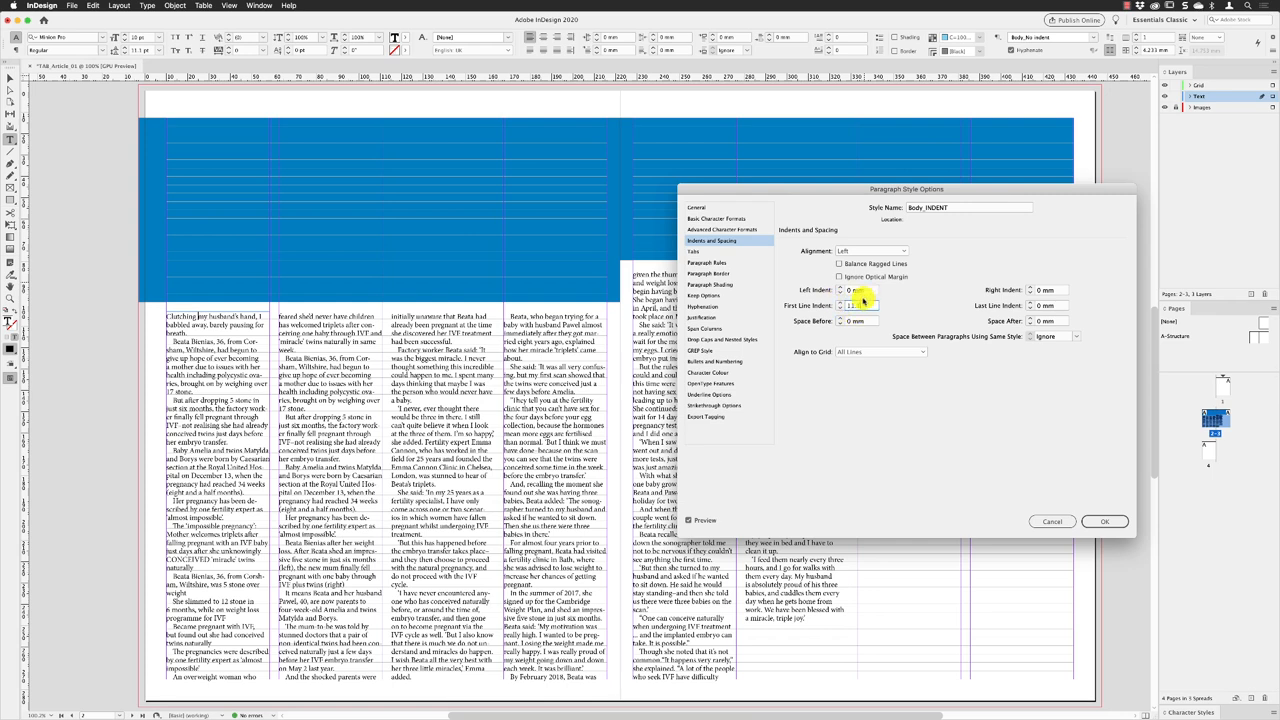
pyautogui.write('11.1')
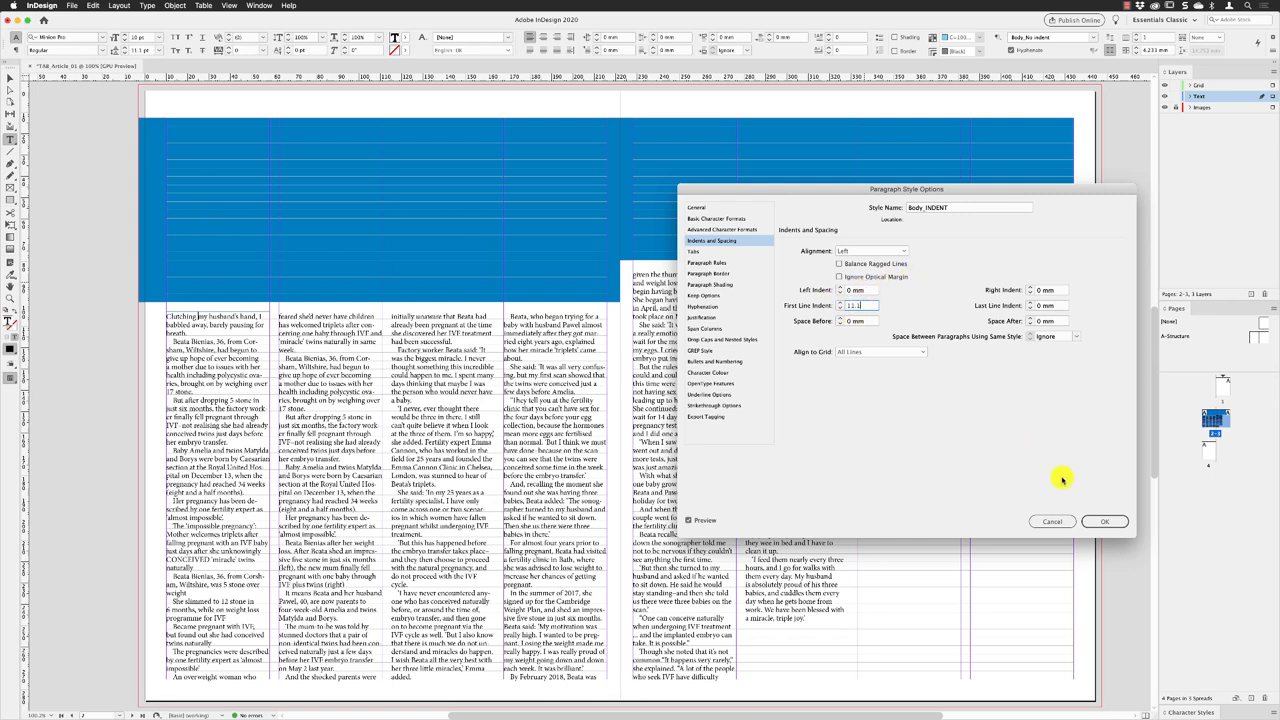